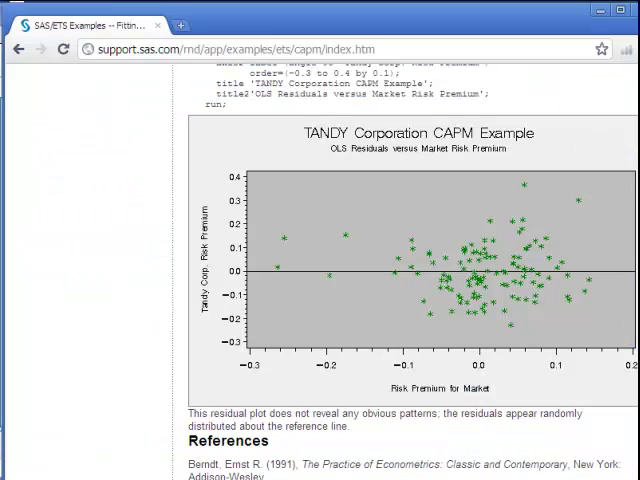
- Scroll through the exercise text and highlight the sentence about Tandy Corporation stock returns
{"action": "scroll", "scroll_direction": "up", "scroll_amount": 3}
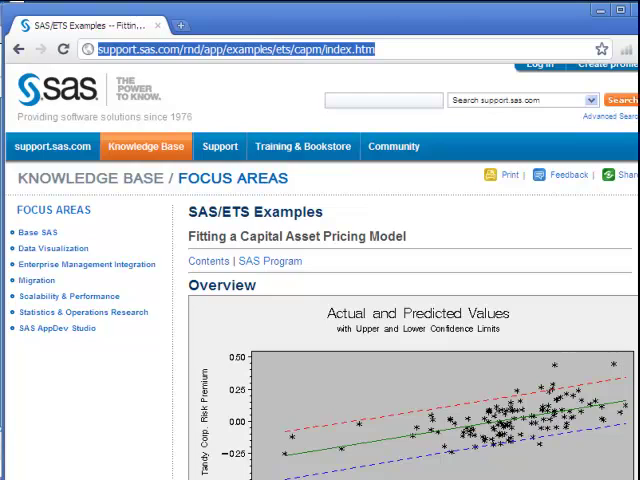
{"action": "scroll", "scroll_direction": "down", "scroll_amount": 3}
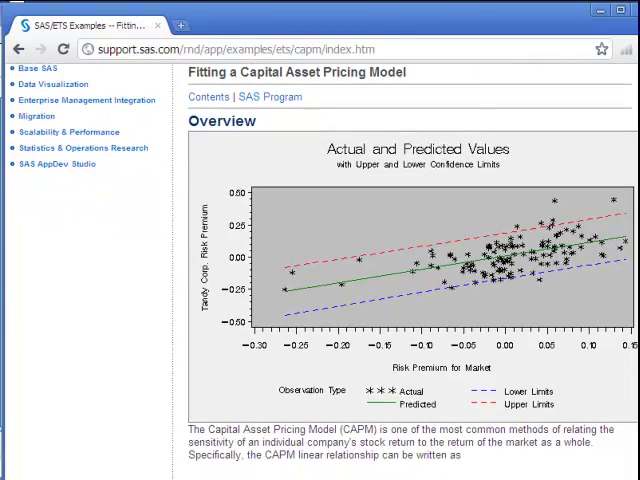
{"action": "scroll", "scroll_direction": "down", "scroll_amount": 3}
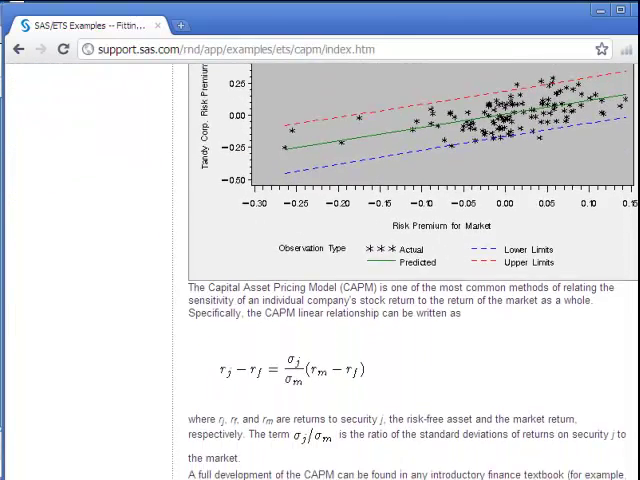
{"action": "scroll", "scroll_direction": "down", "scroll_amount": 3}
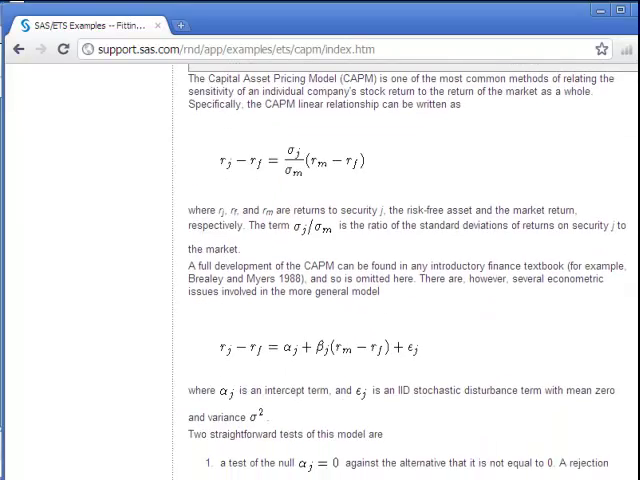
{"action": "scroll", "scroll_direction": "down", "scroll_amount": 3}
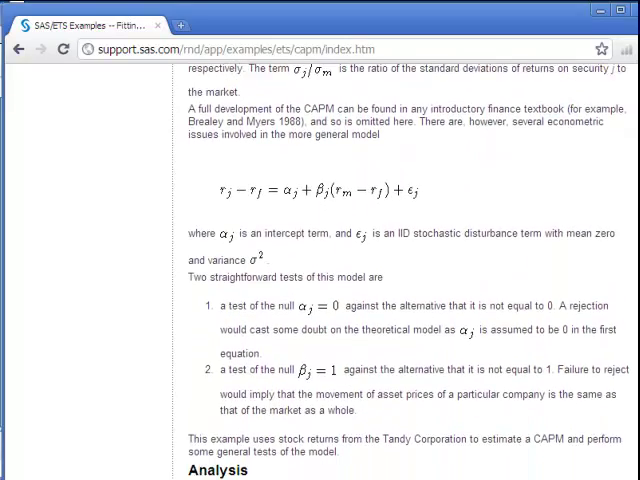
{"action": "scroll", "scroll_direction": "down", "scroll_amount": 3}
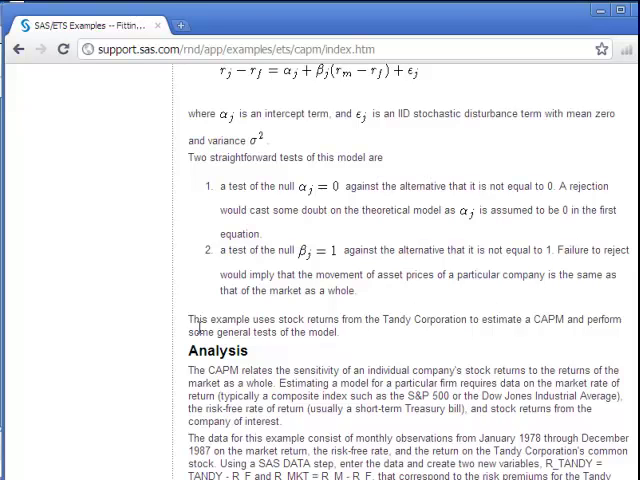
{"action": "left_click_drag", "start_coordinate": [312, 320], "coordinate": [508, 320]}
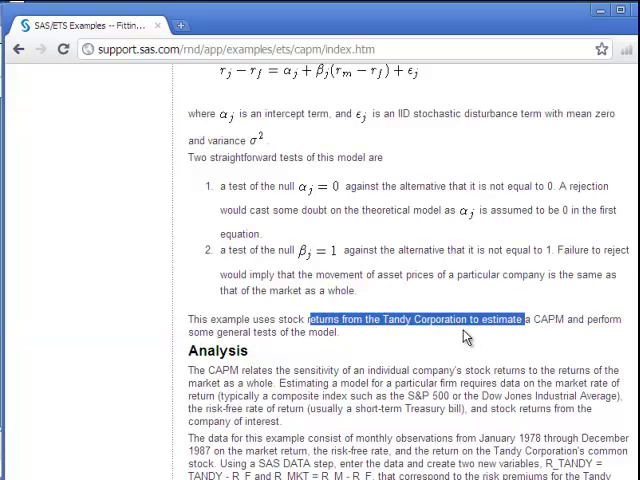
{"action": "scroll", "scroll_direction": "down", "scroll_amount": 3}
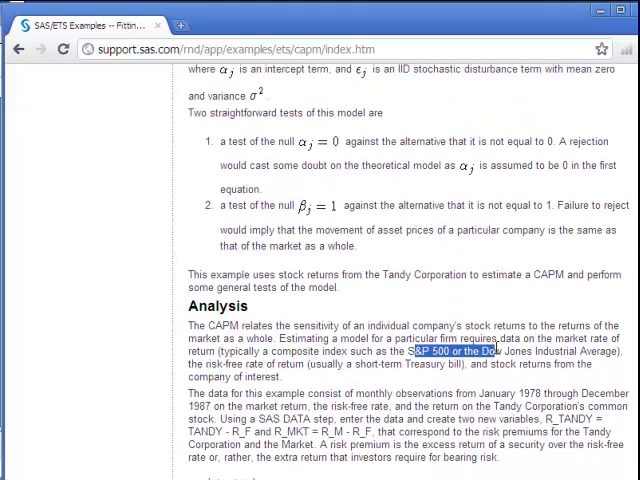
{"action": "mouse_move", "coordinate": [596, 258]}
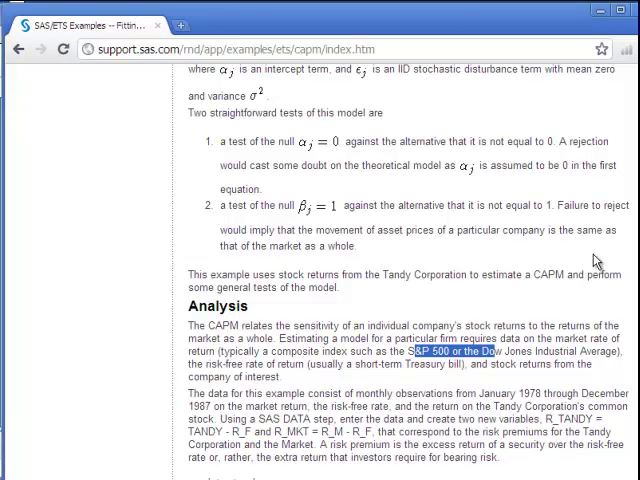
{"action": "mouse_move", "coordinate": [448, 32]}
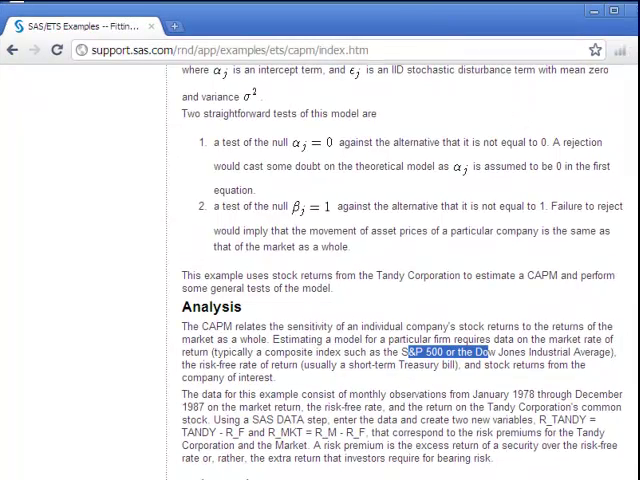
{"action": "scroll", "scroll_direction": "down", "scroll_amount": 3}
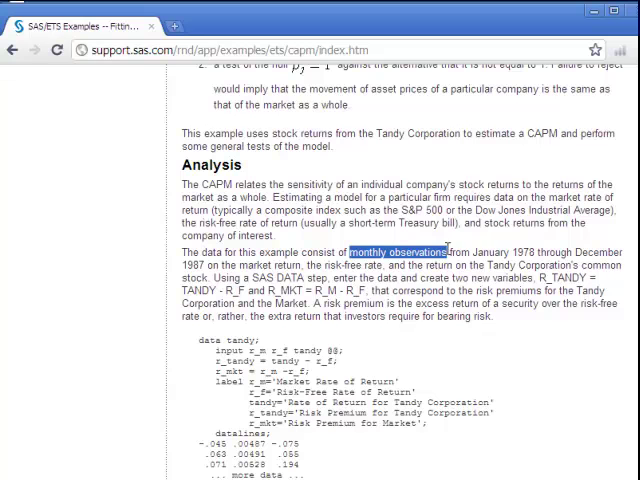
{"action": "mouse_move", "coordinate": [476, 250]}
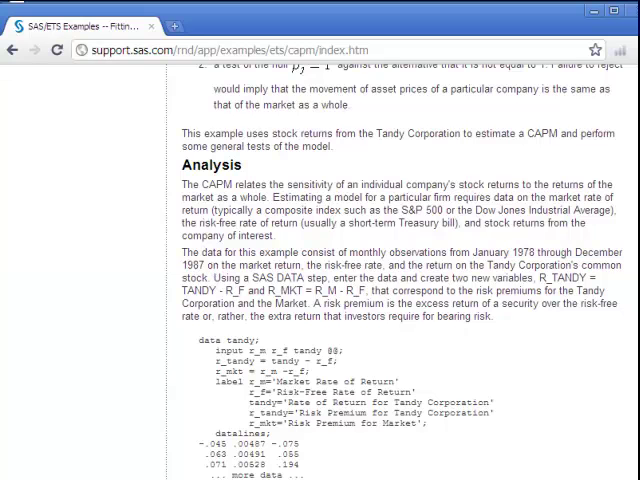
{"action": "scroll", "scroll_direction": "down", "scroll_amount": 3}
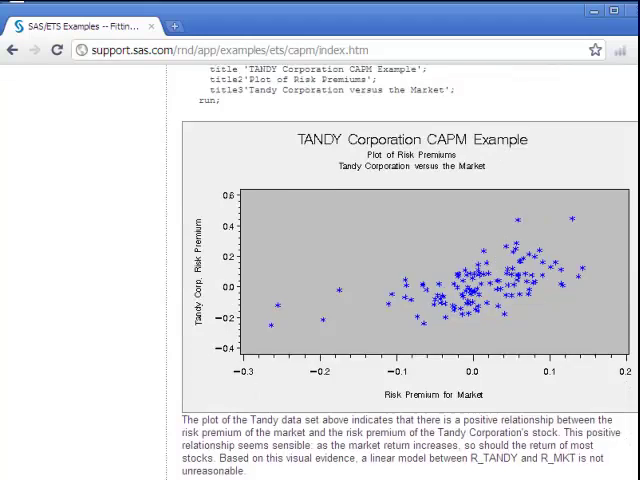
{"action": "scroll", "scroll_direction": "down", "scroll_amount": 3}
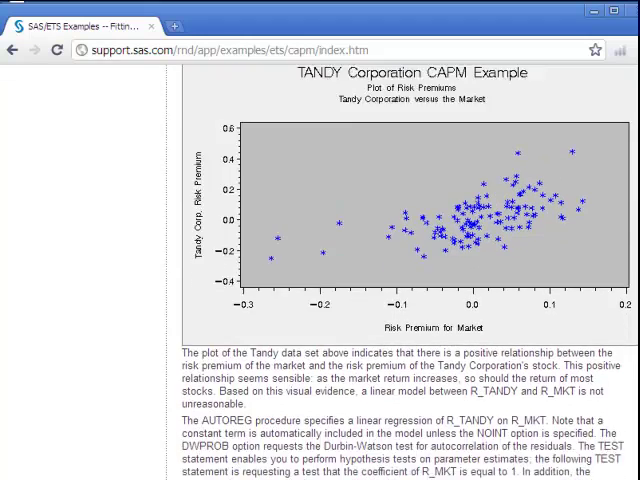
{"action": "scroll", "scroll_direction": "down", "scroll_amount": 3}
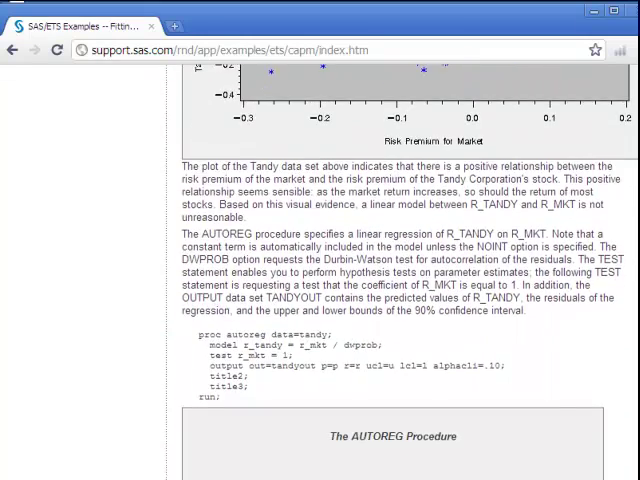
{"action": "scroll", "scroll_direction": "up", "scroll_amount": 3}
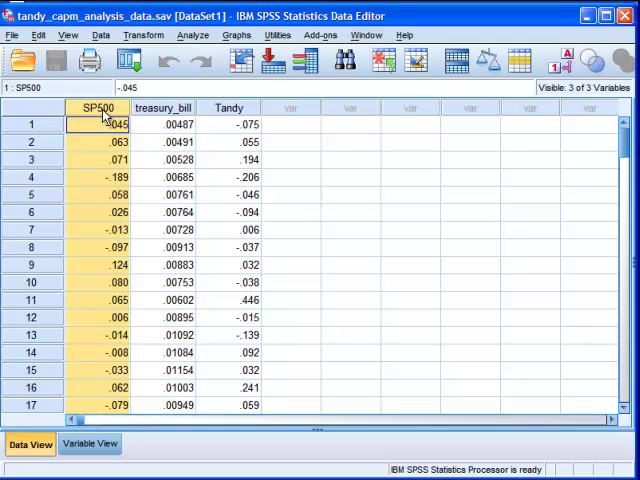
{"action": "mouse_move", "coordinate": [148, 112]}
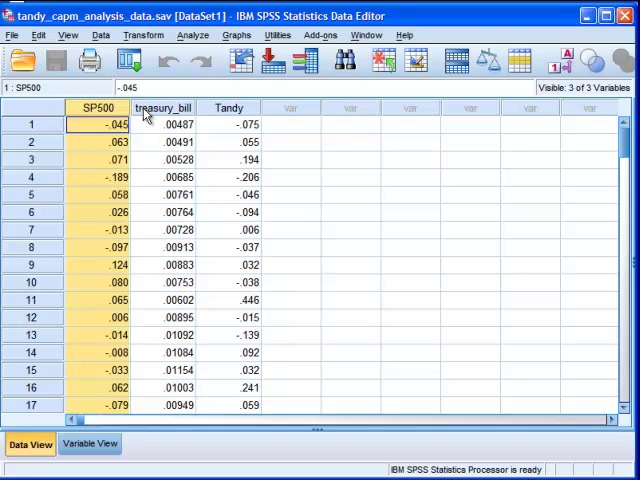
- Inspect the treasury_bill and Tandy columns in the dataset
{"action": "left_click", "coordinate": [162, 124]}
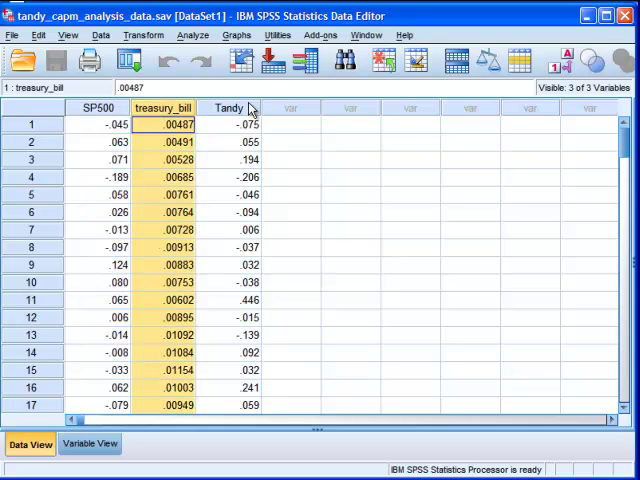
{"action": "left_click", "coordinate": [228, 122]}
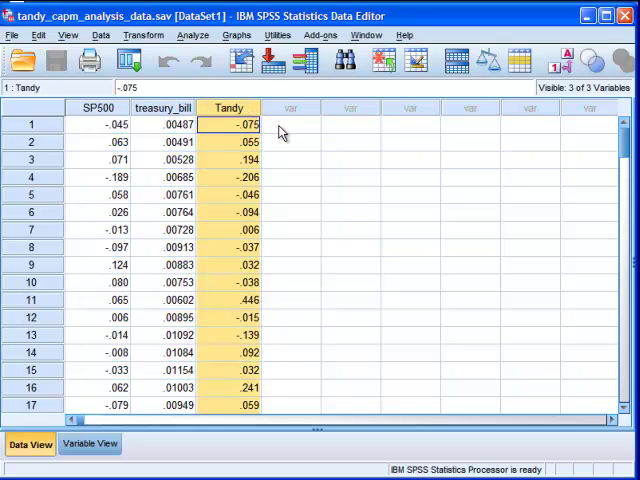
{"action": "mouse_move", "coordinate": [168, 128]}
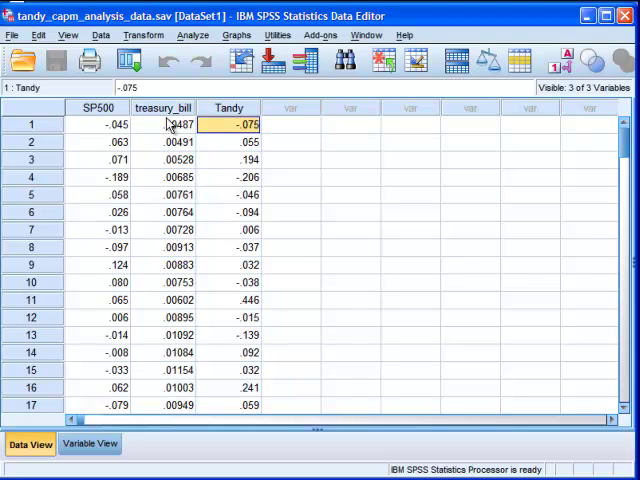
{"action": "left_click", "coordinate": [162, 124]}
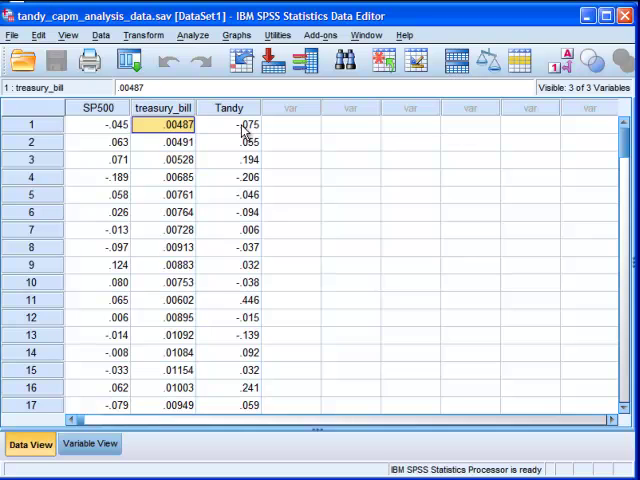
{"action": "mouse_move", "coordinate": [104, 116]}
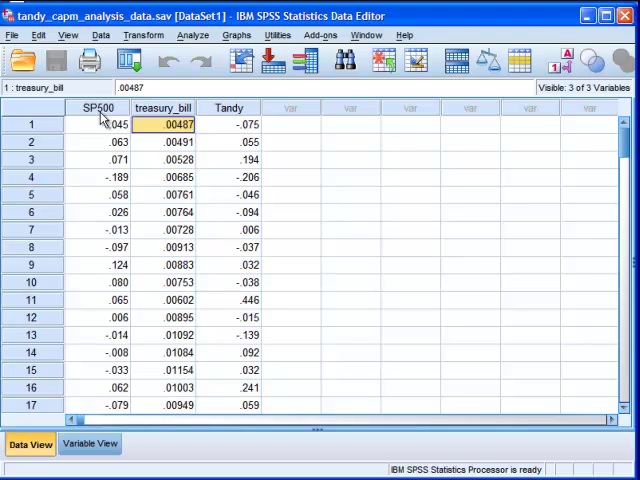
{"action": "mouse_move", "coordinate": [160, 112]}
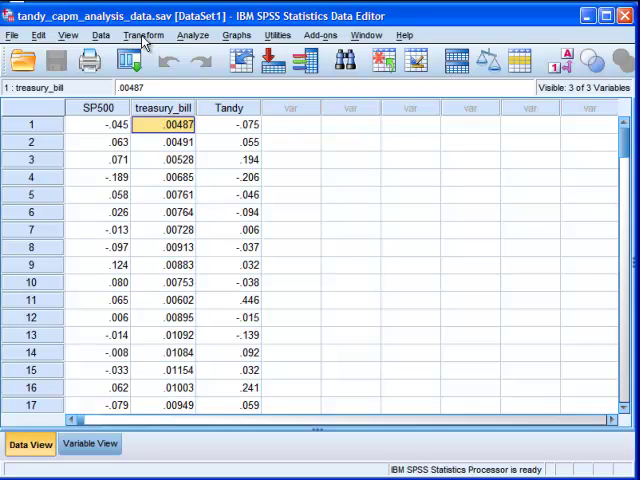
- Compute new variable sp500_rp = SP500 - treasury_bill and dismiss the save-output prompt
{"action": "left_click", "coordinate": [142, 36]}
{"action": "type", "text": "sp500_rp"}
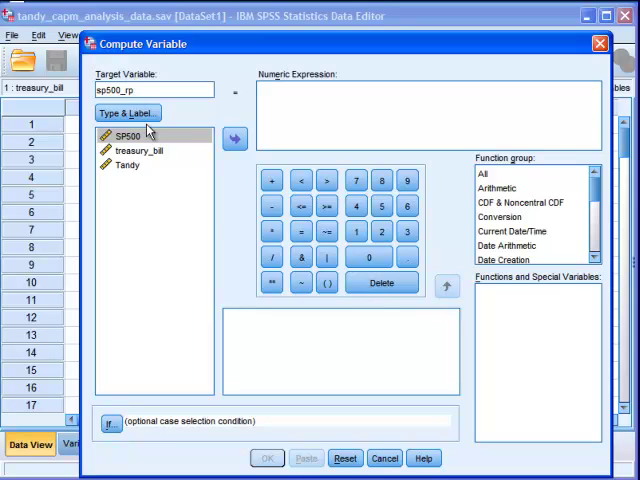
{"action": "left_click", "coordinate": [128, 136]}
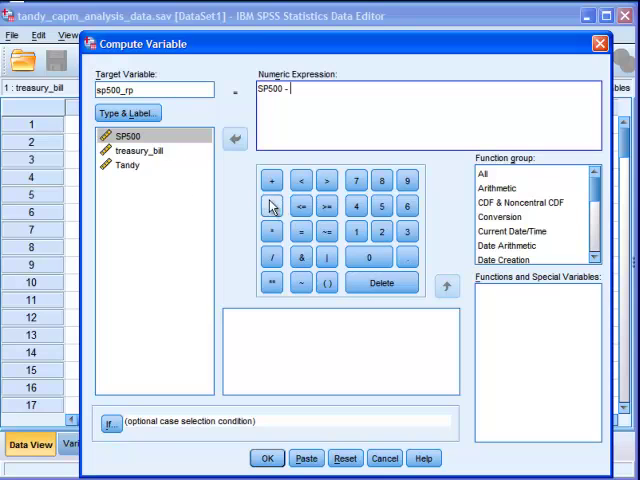
{"action": "left_click", "coordinate": [140, 150]}
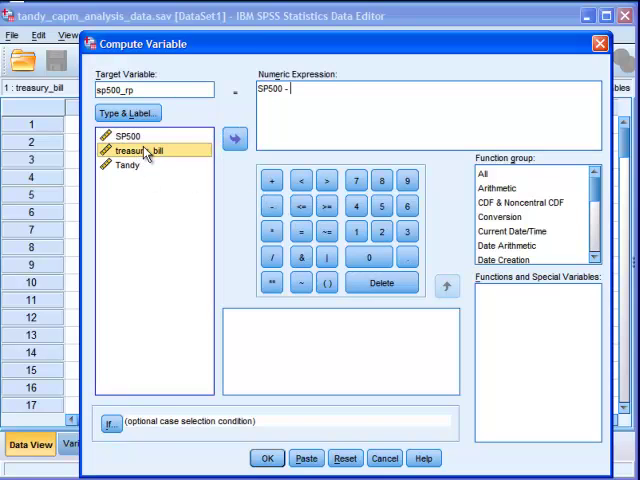
{"action": "left_click", "coordinate": [234, 138]}
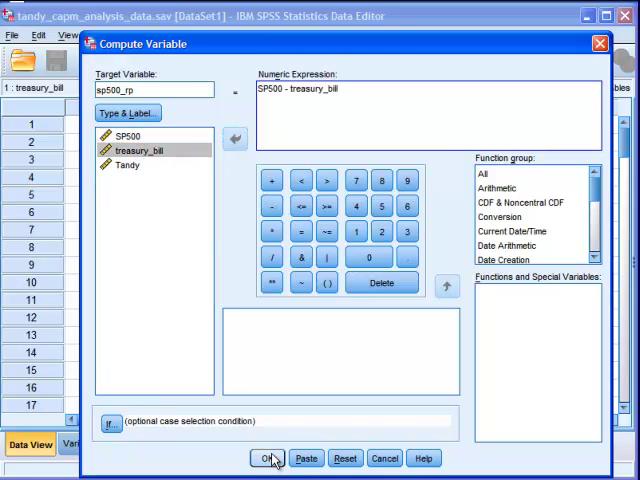
{"action": "left_click", "coordinate": [266, 458]}
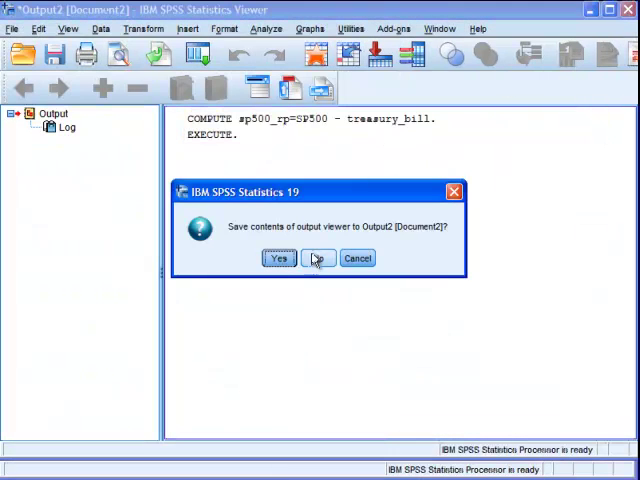
{"action": "left_click", "coordinate": [318, 258]}
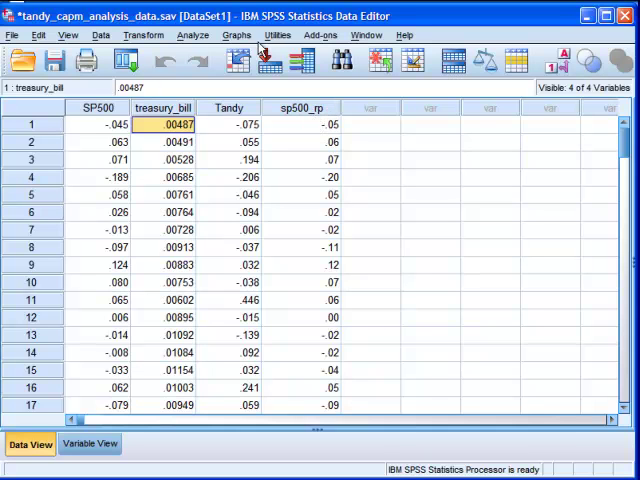
- Compute new variable tandy_rp = Tandy - treasury_bill, replacing SP500 in the previous expression
{"action": "left_click", "coordinate": [144, 36]}
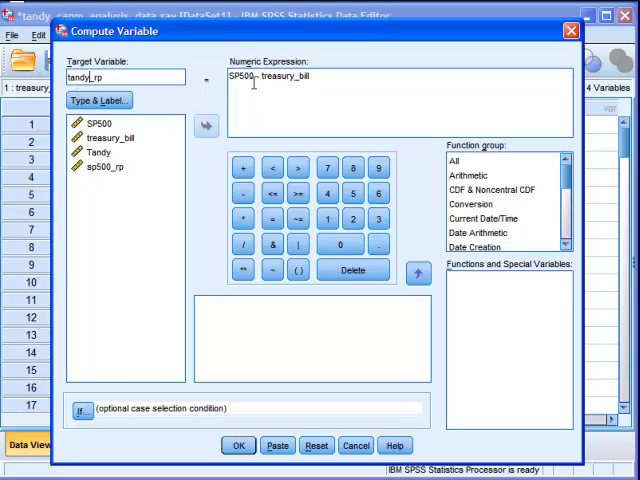
{"action": "double_click", "coordinate": [240, 76]}
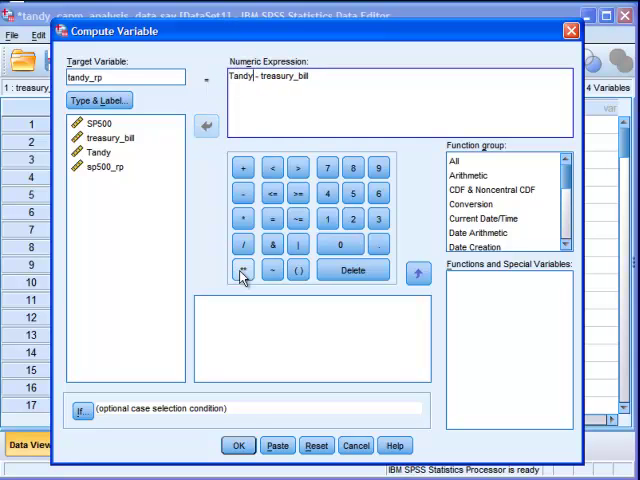
{"action": "left_click", "coordinate": [238, 444]}
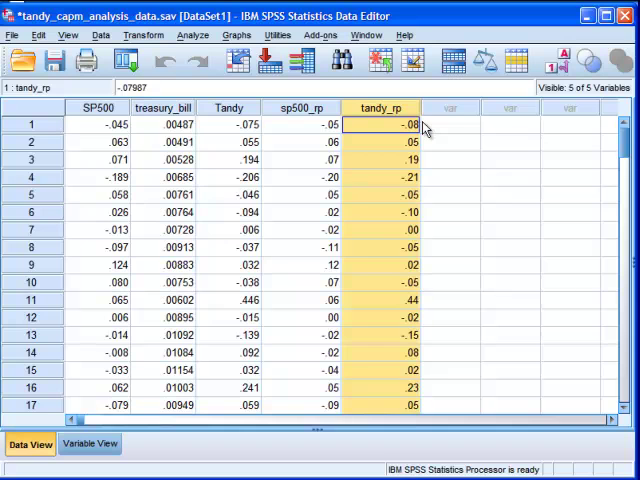
{"action": "left_click", "coordinate": [450, 124]}
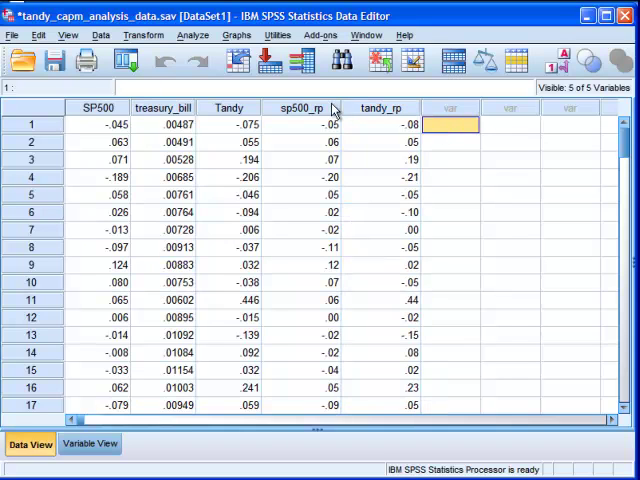
{"action": "left_click", "coordinate": [300, 124]}
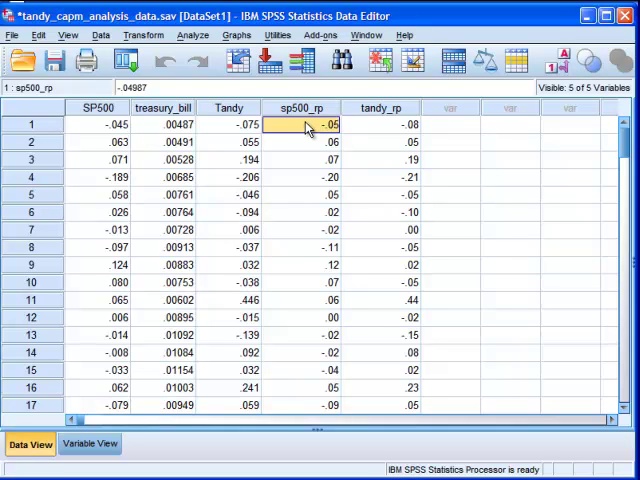
{"action": "mouse_move", "coordinate": [236, 62]}
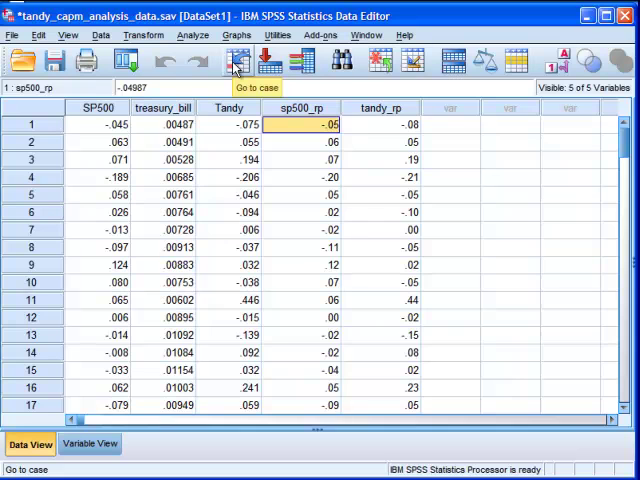
{"action": "mouse_move", "coordinate": [284, 120]}
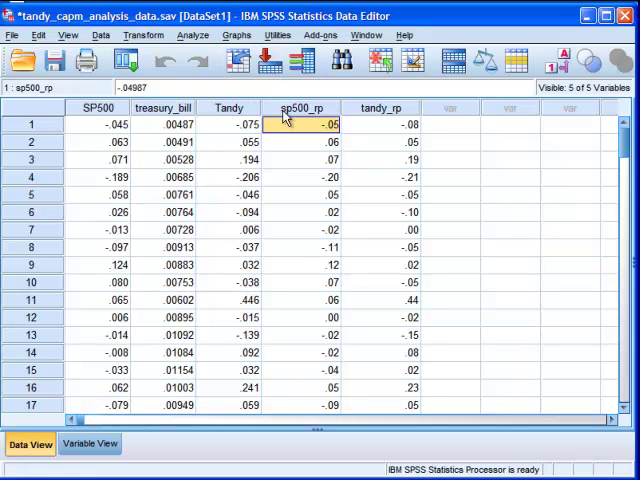
{"action": "mouse_move", "coordinate": [344, 120]}
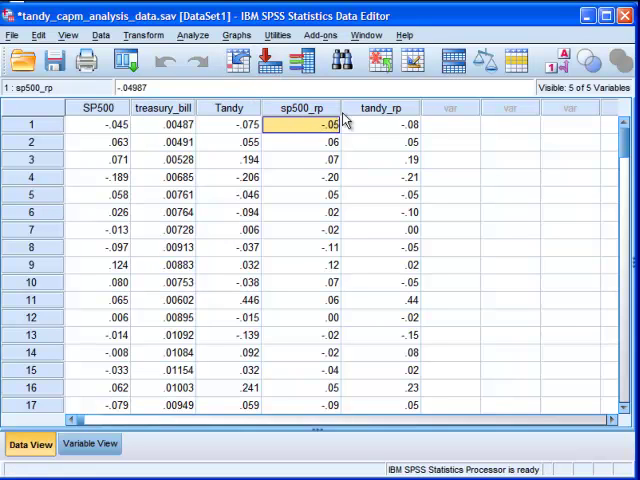
- Produce a legacy Simple Scatter chart with tandy_rp on the Y axis and sp500_rp on the X axis
{"action": "left_click", "coordinate": [380, 124]}
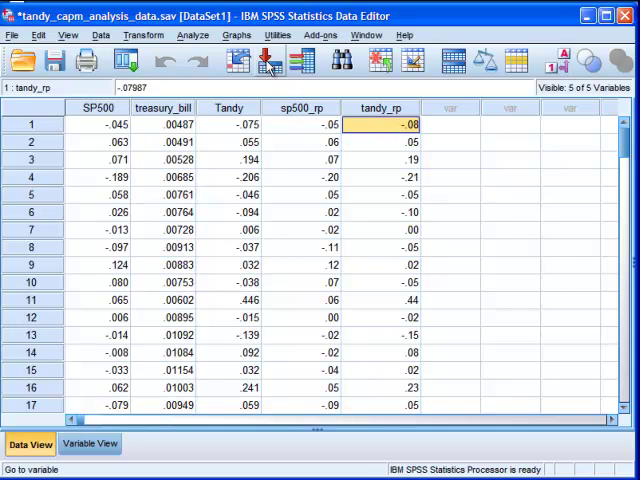
{"action": "left_click", "coordinate": [236, 36]}
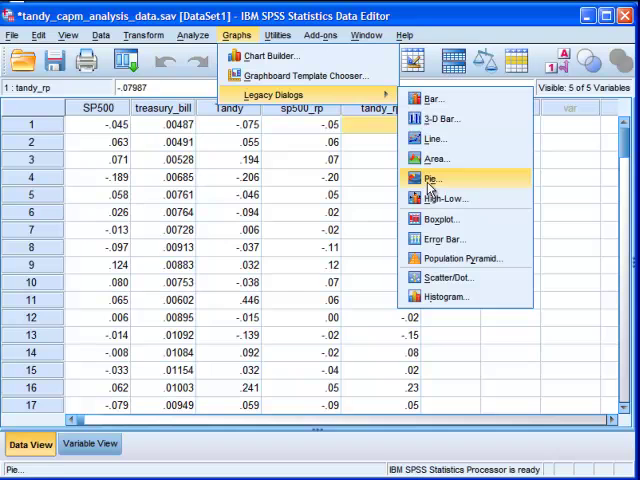
{"action": "left_click", "coordinate": [446, 276]}
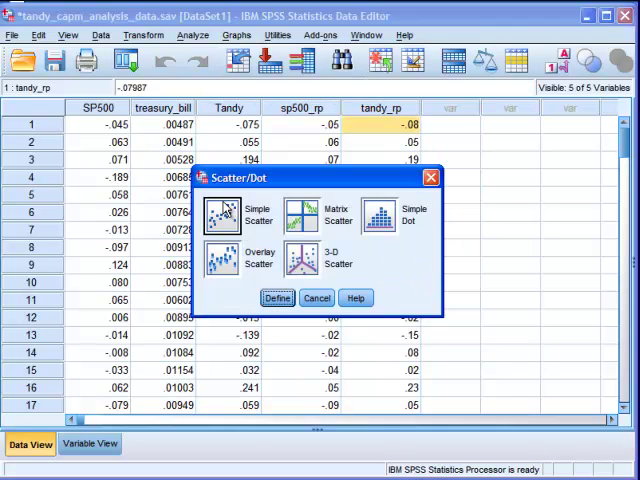
{"action": "left_click", "coordinate": [276, 296]}
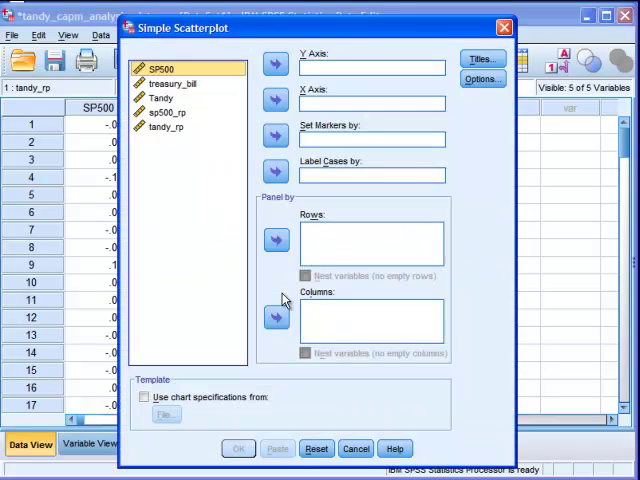
{"action": "mouse_move", "coordinate": [168, 136]}
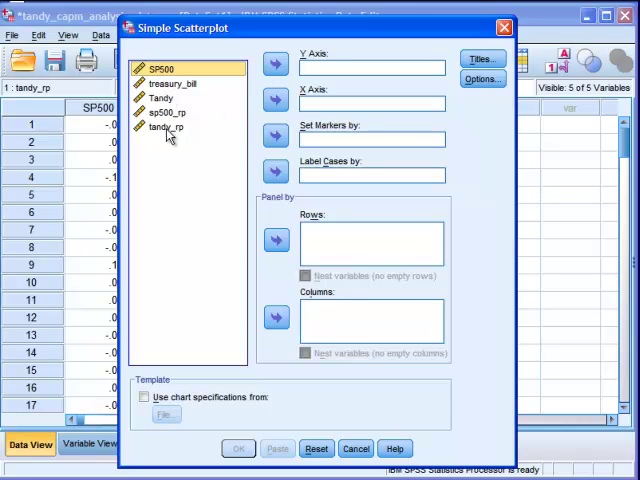
{"action": "left_click", "coordinate": [168, 112]}
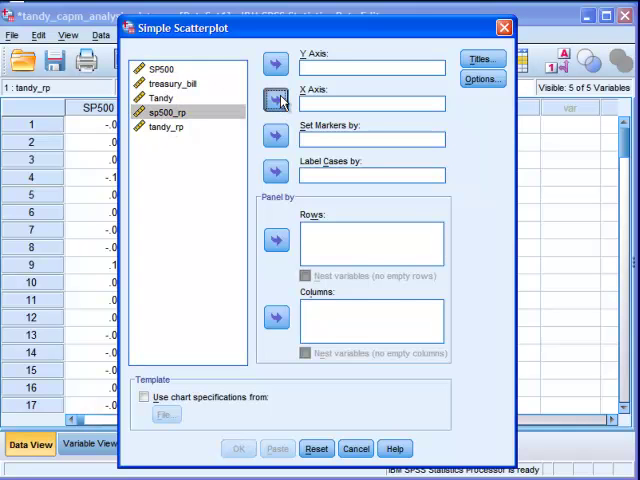
{"action": "left_click", "coordinate": [276, 100]}
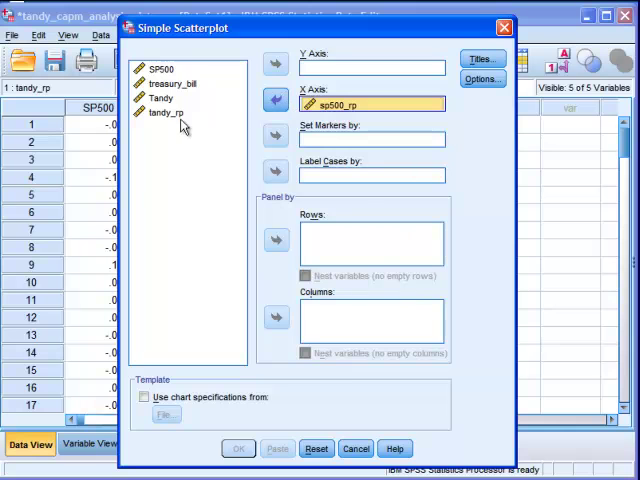
{"action": "left_click", "coordinate": [276, 64]}
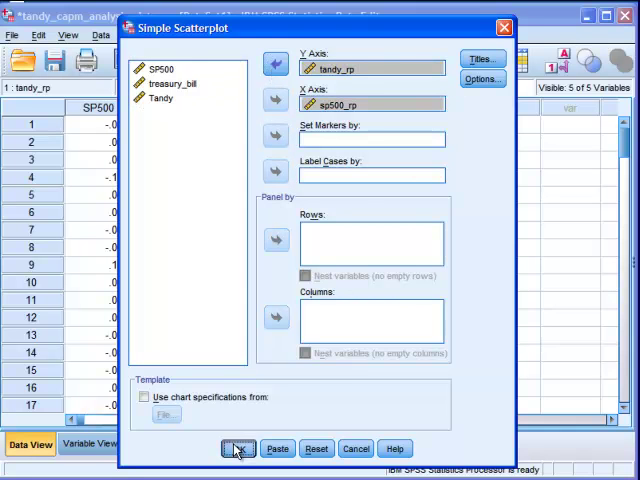
{"action": "left_click", "coordinate": [238, 448]}
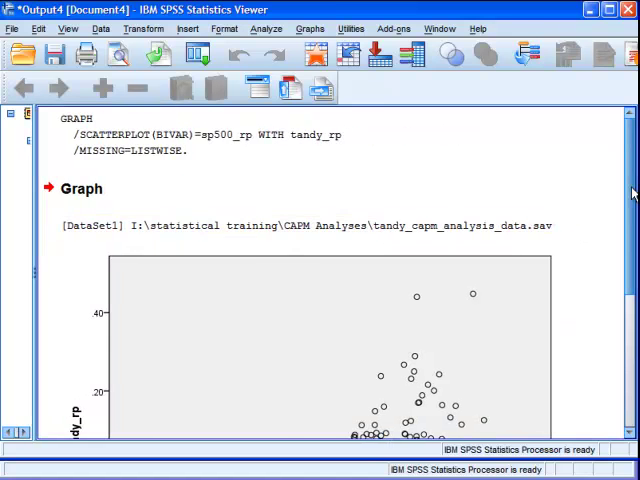
- Scroll the output viewer down past the GRAPH syntax to the scatterplot
{"action": "scroll", "scroll_direction": "down", "scroll_amount": 3}
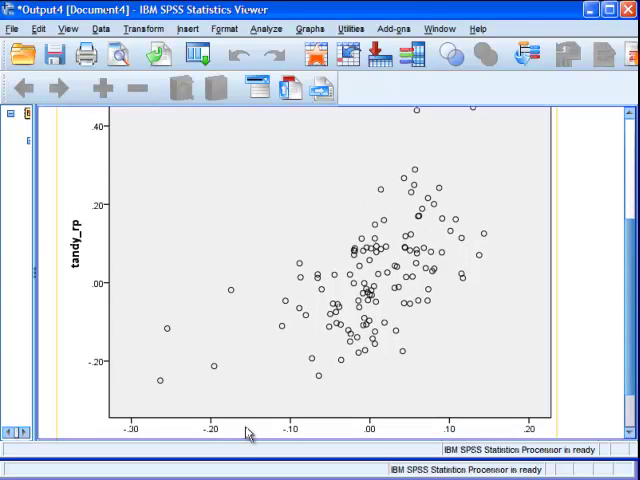
{"action": "mouse_move", "coordinate": [584, 300]}
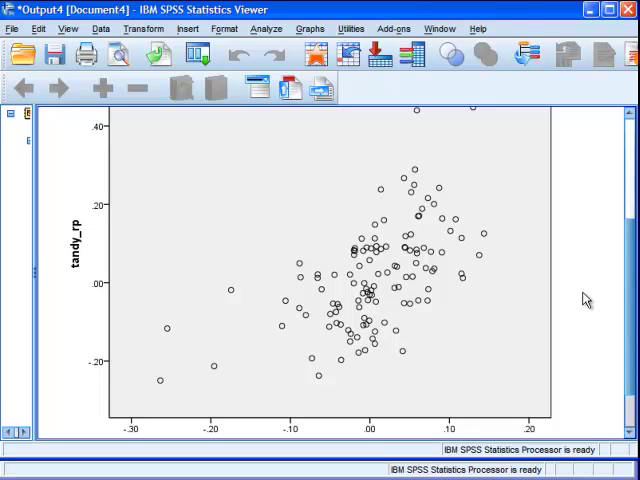
{"action": "mouse_move", "coordinate": [428, 308]}
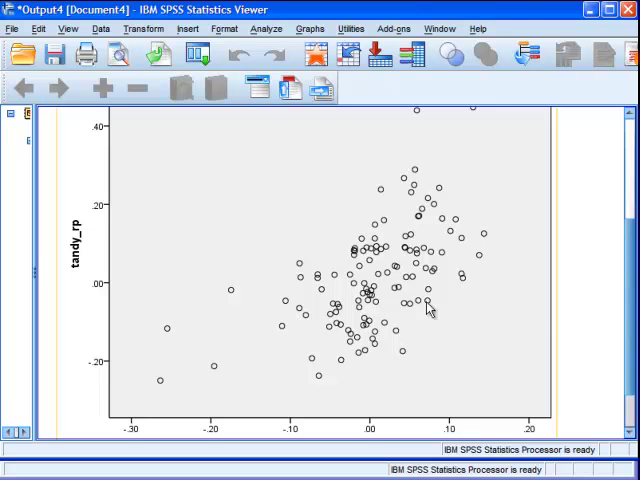
{"action": "mouse_move", "coordinate": [316, 368]}
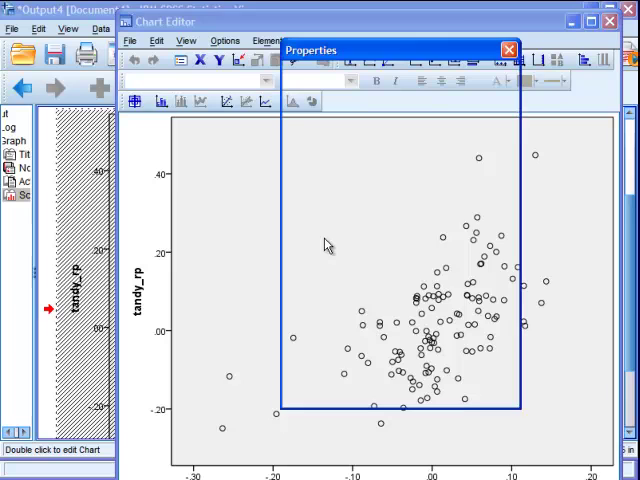
- Reduce the chart's height and width in Chart Size properties so it fits the output, then close the editor
{"action": "left_click", "coordinate": [312, 76]}
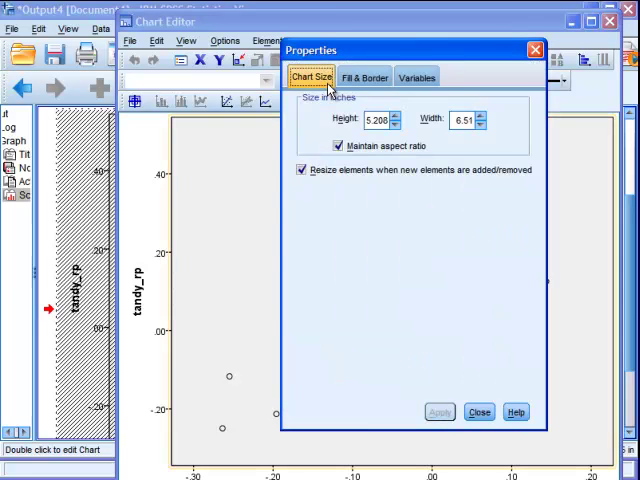
{"action": "left_click", "coordinate": [392, 124]}
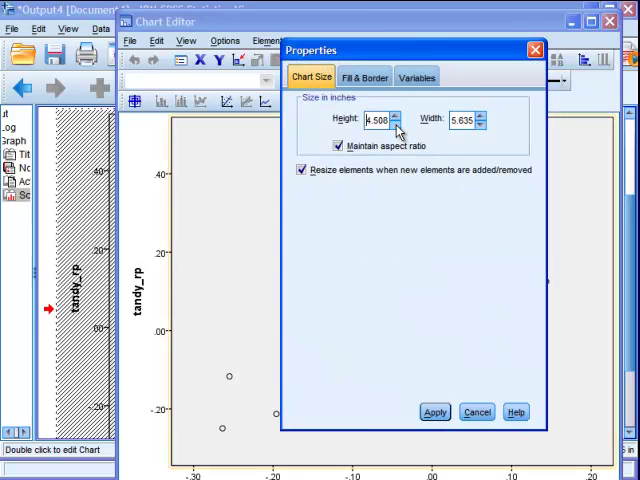
{"action": "left_click", "coordinate": [364, 76]}
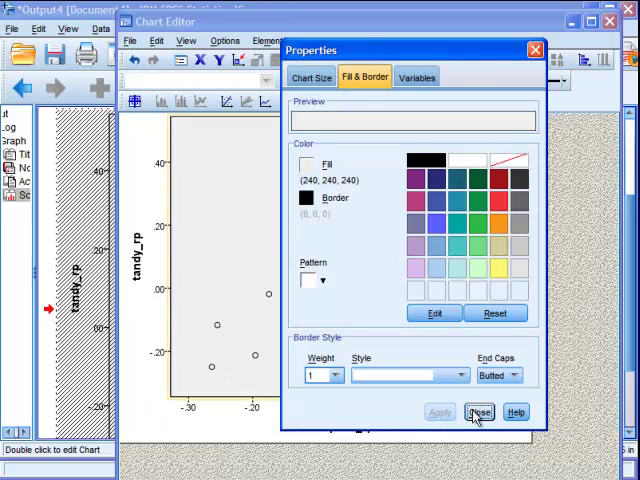
{"action": "left_click", "coordinate": [478, 412]}
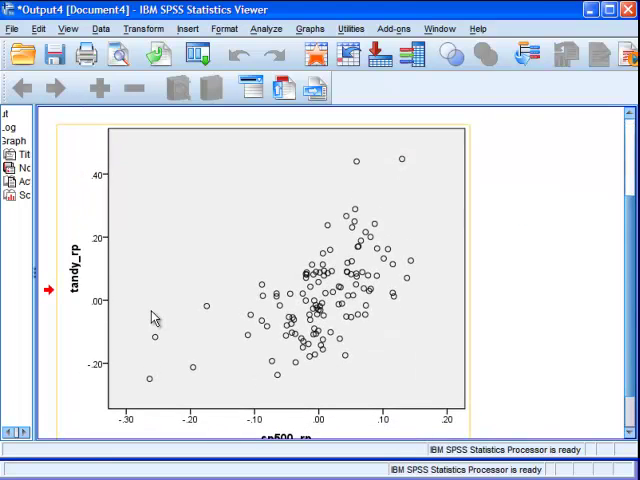
{"action": "mouse_move", "coordinate": [116, 392]}
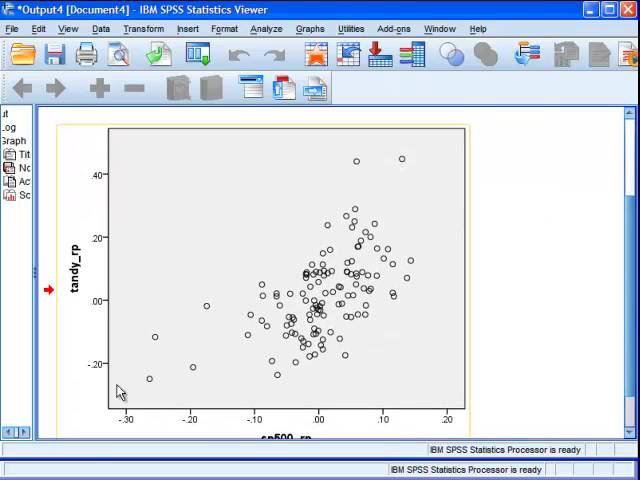
{"action": "mouse_move", "coordinate": [330, 276]}
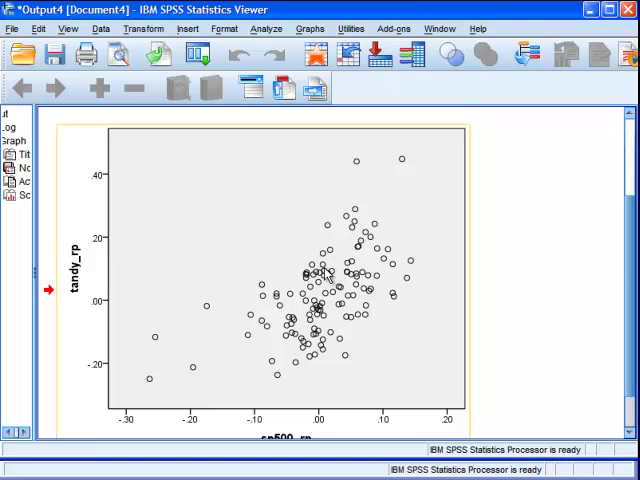
{"action": "mouse_move", "coordinate": [358, 244]}
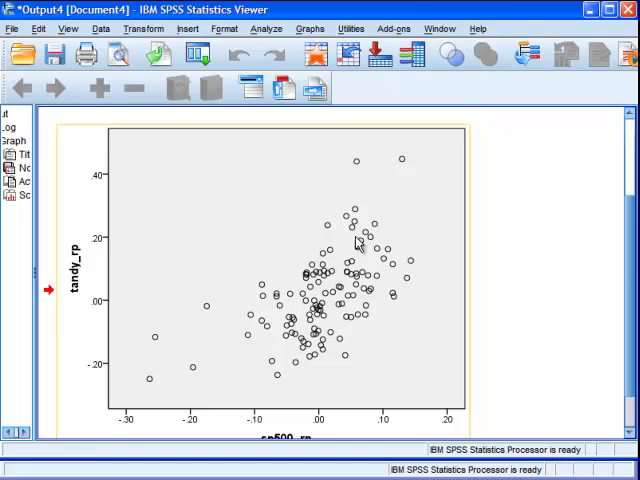
{"action": "mouse_move", "coordinate": [410, 148]}
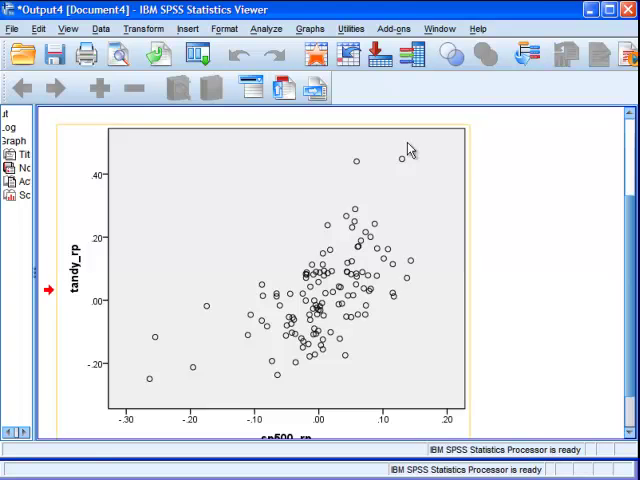
- Set up Linear Regression with sp500_rp as independent and tandy_rp as dependent variable
{"action": "left_click", "coordinate": [266, 28]}
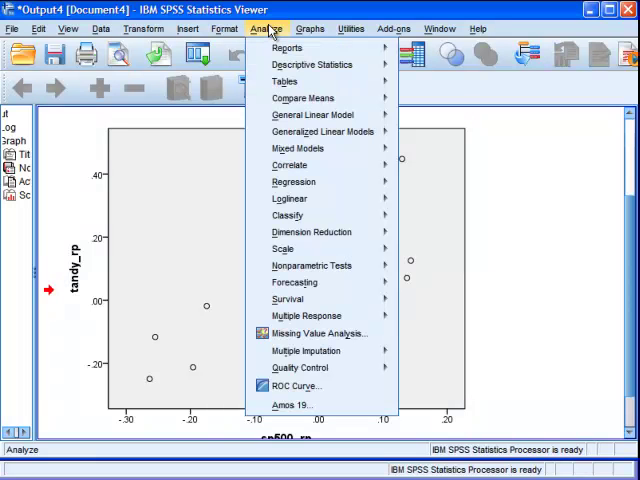
{"action": "mouse_move", "coordinate": [312, 114]}
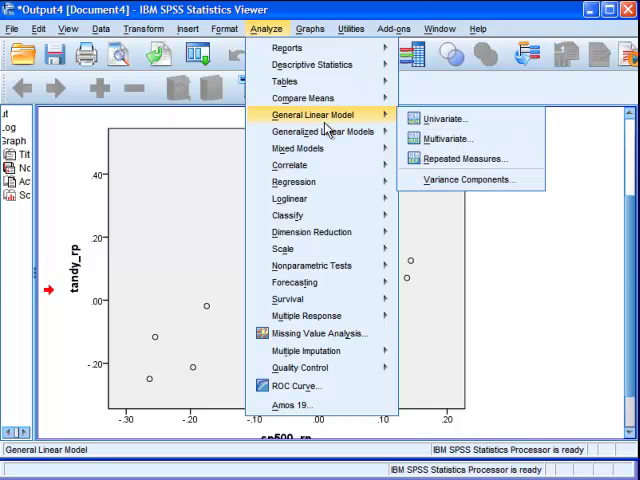
{"action": "mouse_move", "coordinate": [298, 148]}
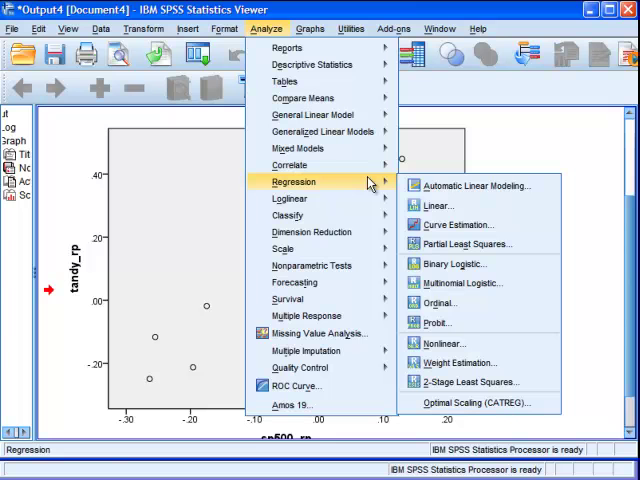
{"action": "mouse_move", "coordinate": [476, 184]}
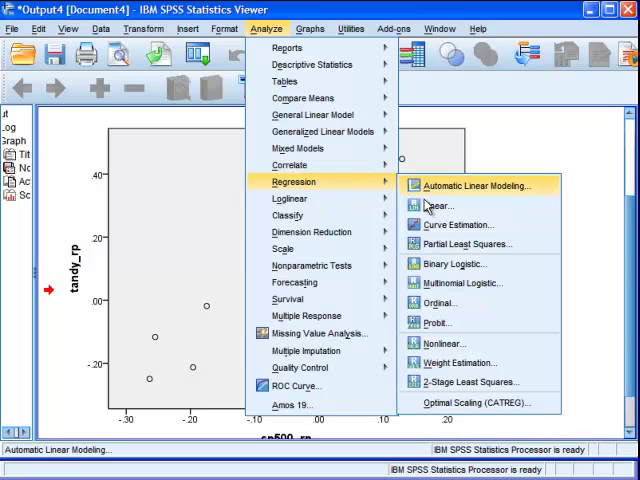
{"action": "left_click", "coordinate": [436, 204]}
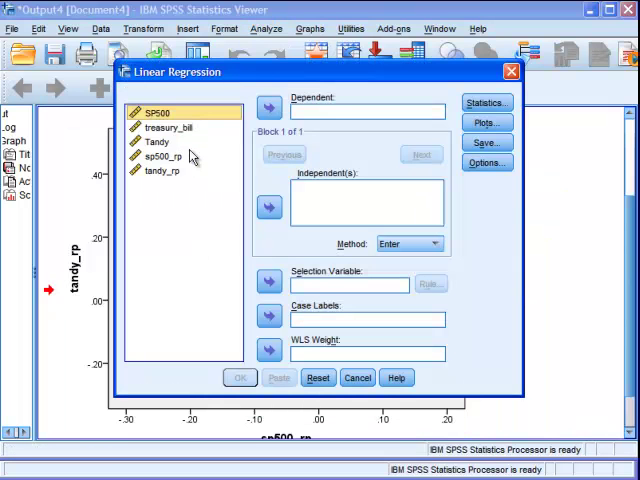
{"action": "left_click", "coordinate": [168, 156]}
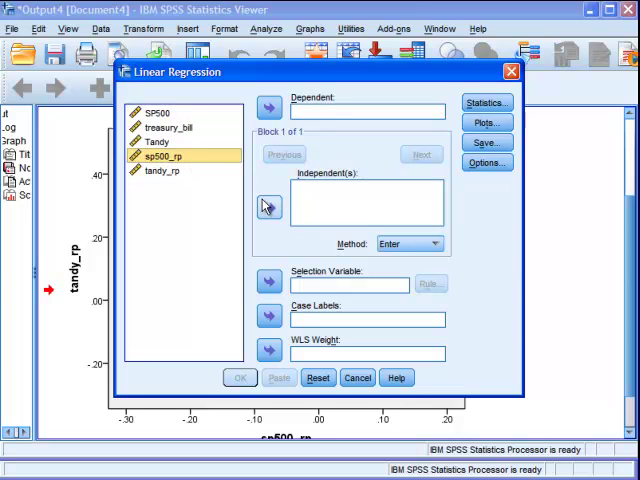
{"action": "left_click", "coordinate": [268, 208]}
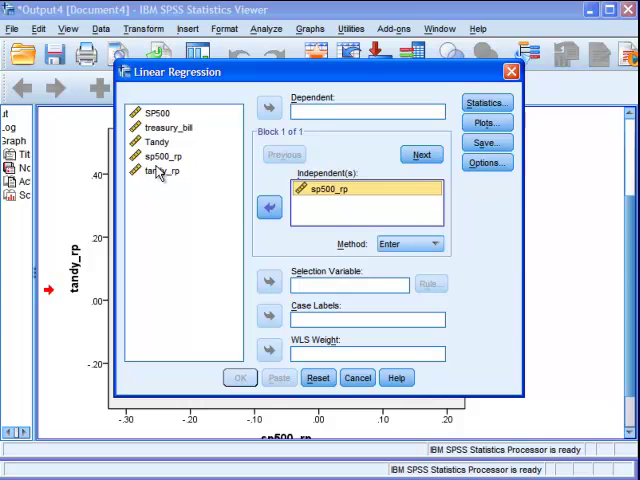
{"action": "left_click", "coordinate": [162, 170]}
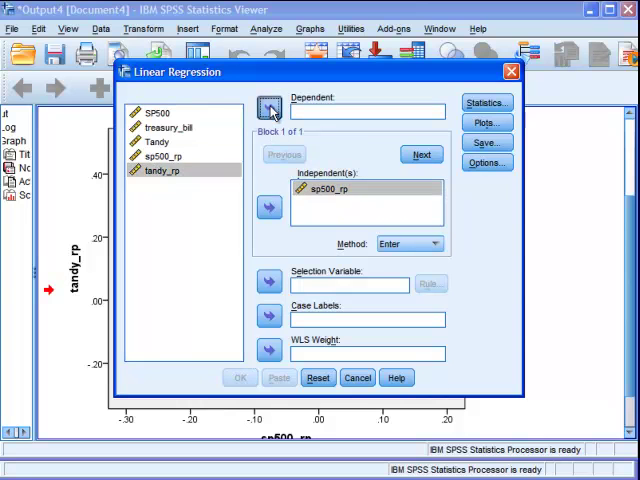
{"action": "left_click", "coordinate": [268, 108]}
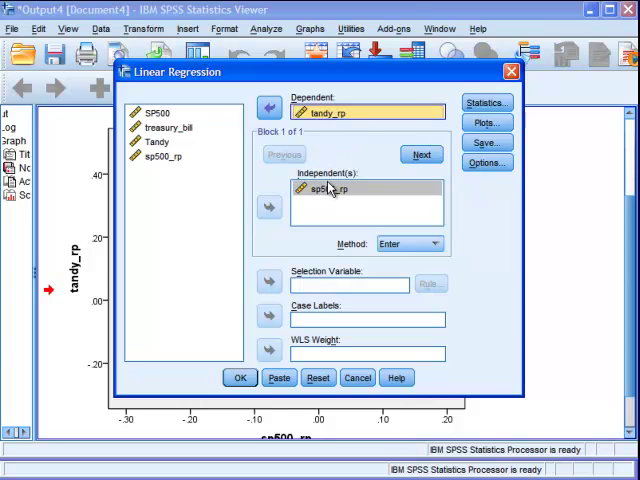
{"action": "mouse_move", "coordinate": [448, 230]}
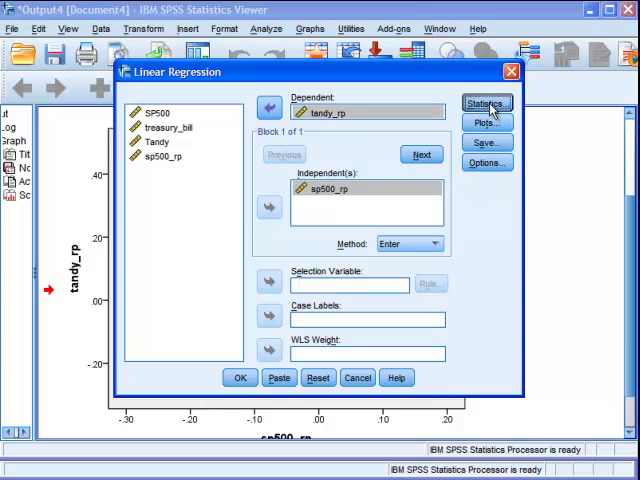
- In regression Statistics, tick Confidence intervals, Durbin-Watson and Descriptives, then continue
{"action": "left_click", "coordinate": [486, 102]}
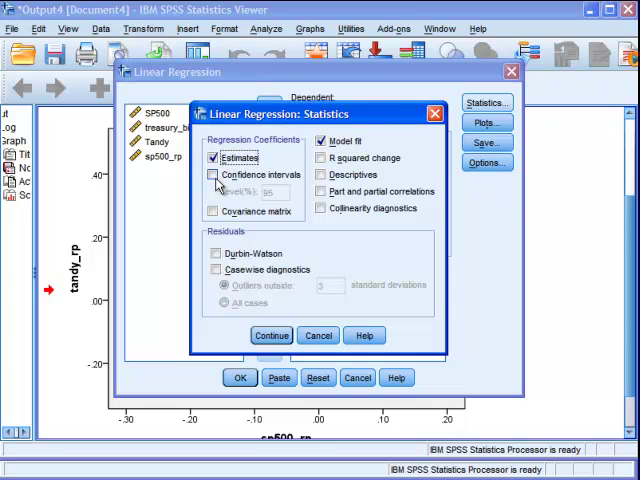
{"action": "left_click", "coordinate": [212, 176]}
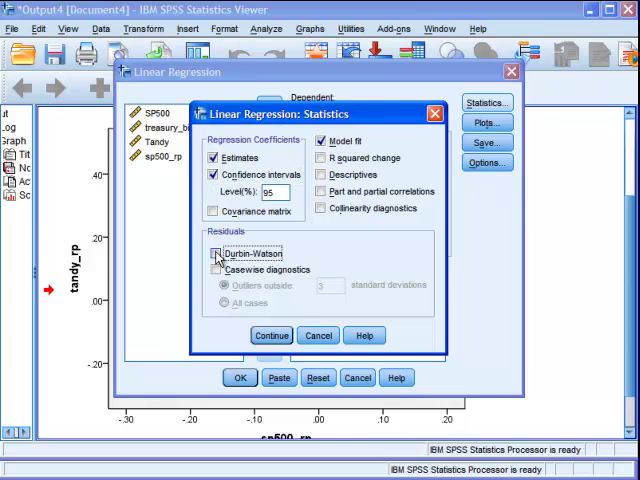
{"action": "left_click", "coordinate": [212, 252]}
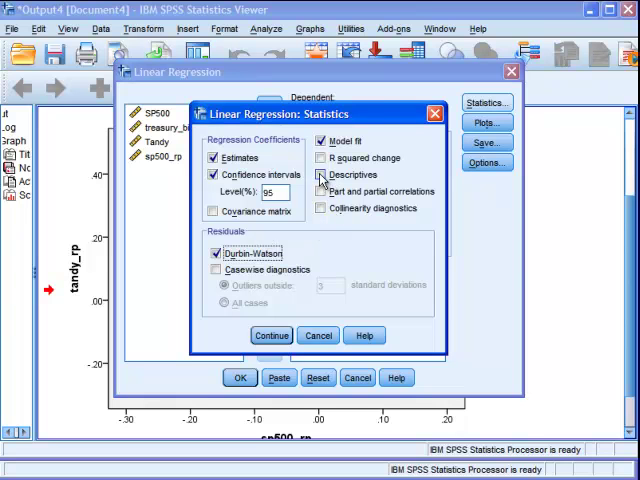
{"action": "left_click", "coordinate": [322, 176]}
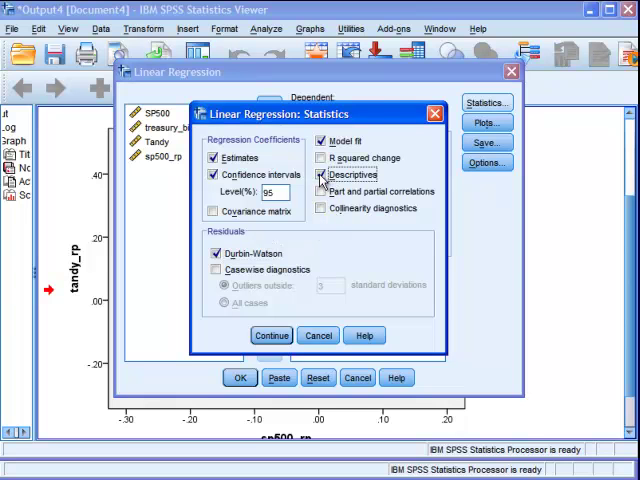
{"action": "left_click", "coordinate": [320, 176]}
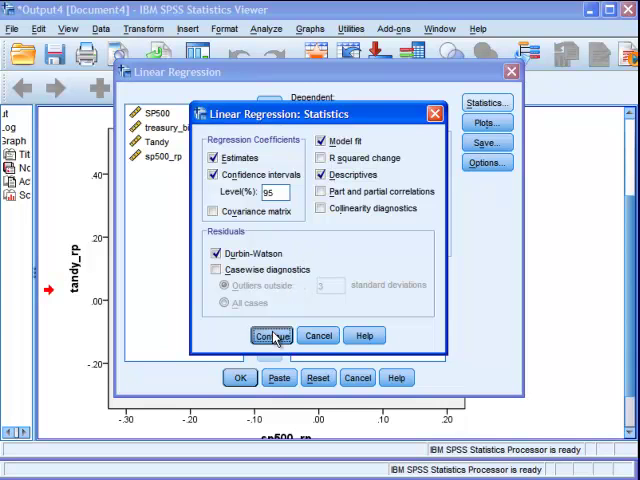
{"action": "left_click", "coordinate": [272, 336]}
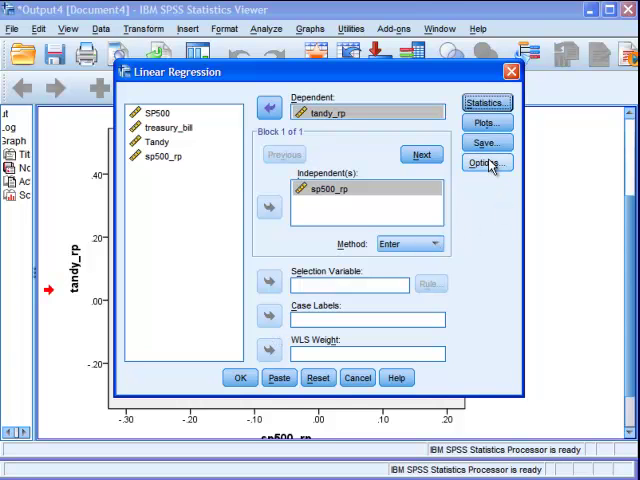
- Save unstandardized residuals as a new variable and run the regression
{"action": "left_click", "coordinate": [488, 144]}
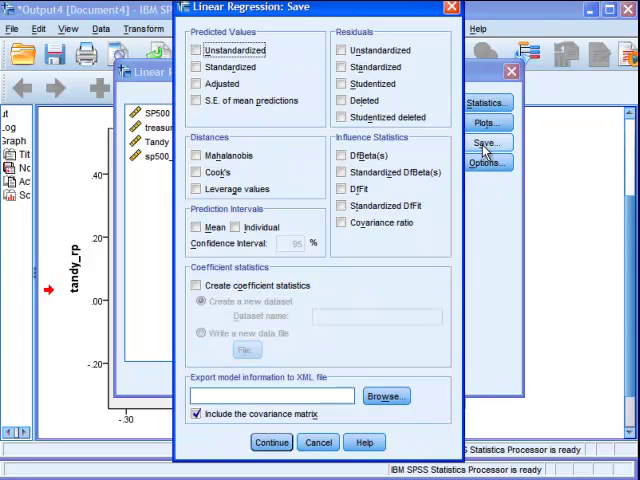
{"action": "left_click", "coordinate": [344, 50]}
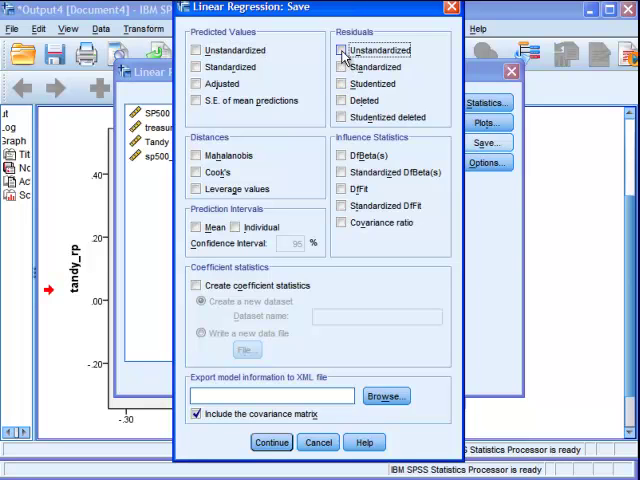
{"action": "left_click", "coordinate": [342, 50]}
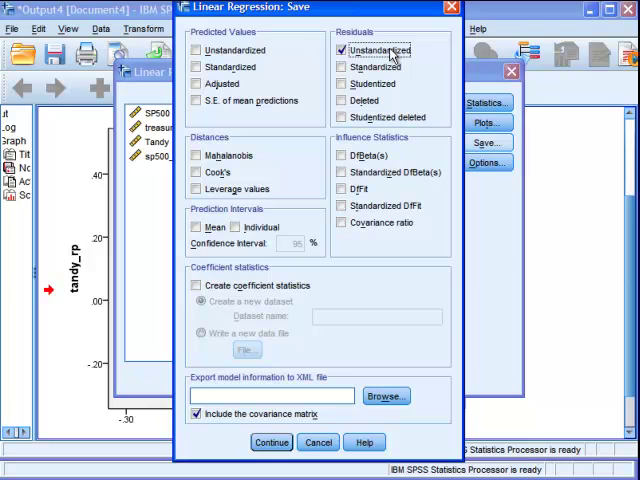
{"action": "mouse_move", "coordinate": [258, 380]}
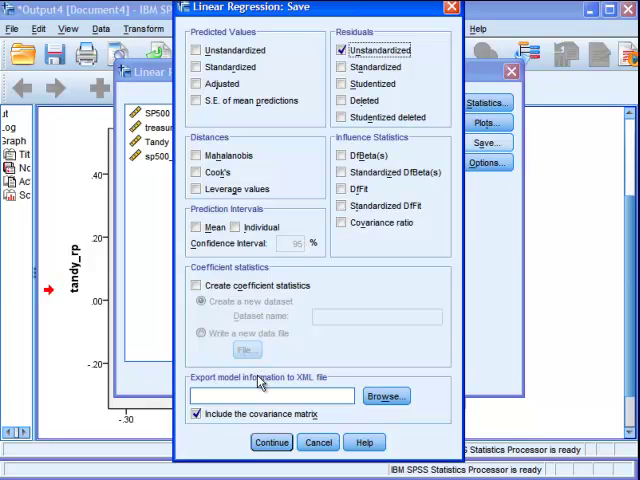
{"action": "left_click", "coordinate": [272, 442]}
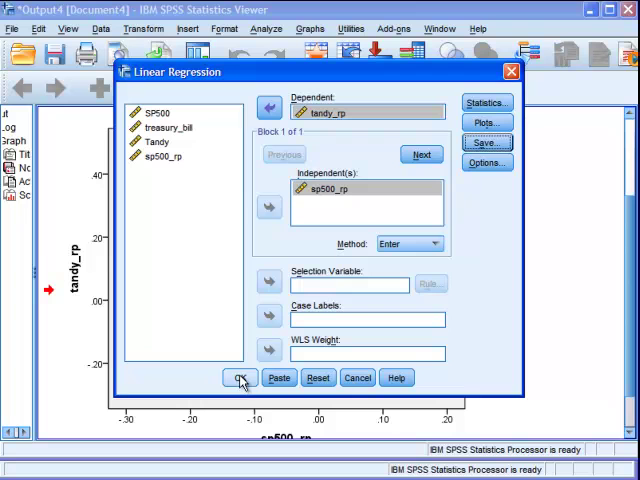
{"action": "left_click", "coordinate": [240, 376]}
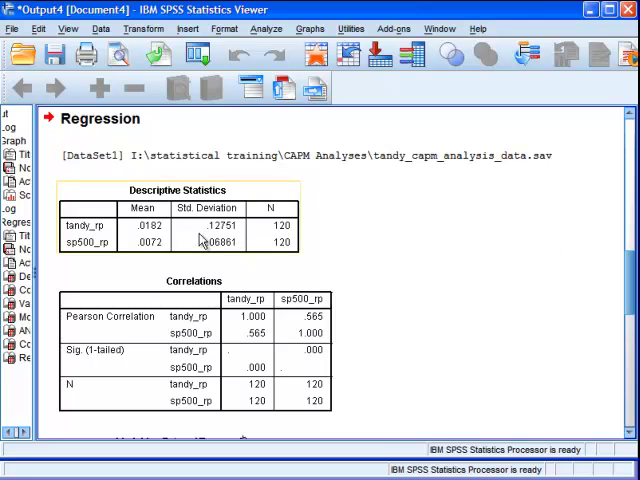
{"action": "mouse_move", "coordinate": [292, 246]}
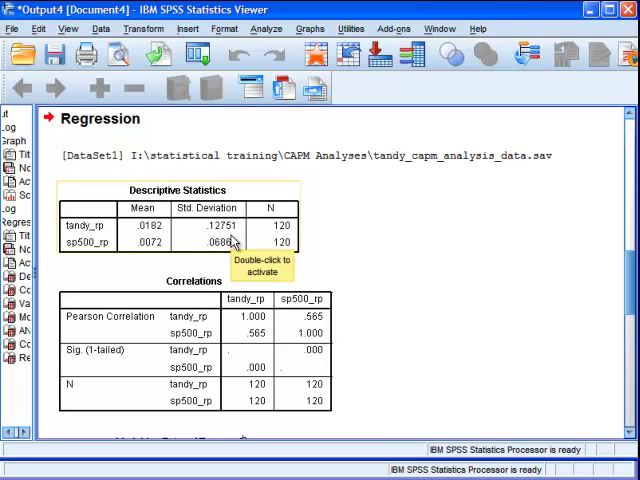
{"action": "mouse_move", "coordinate": [584, 268]}
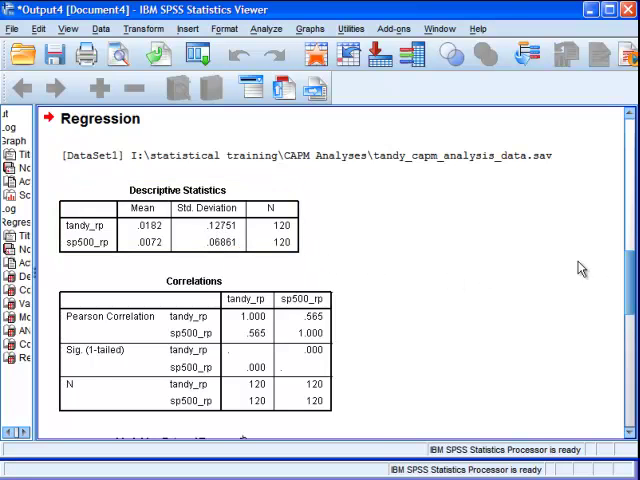
- Scroll the output through Descriptive Statistics, Correlations, Variables Entered and Model Summary (R .565, Durbin-Watson 1.933)
{"action": "scroll", "scroll_direction": "down", "scroll_amount": 3}
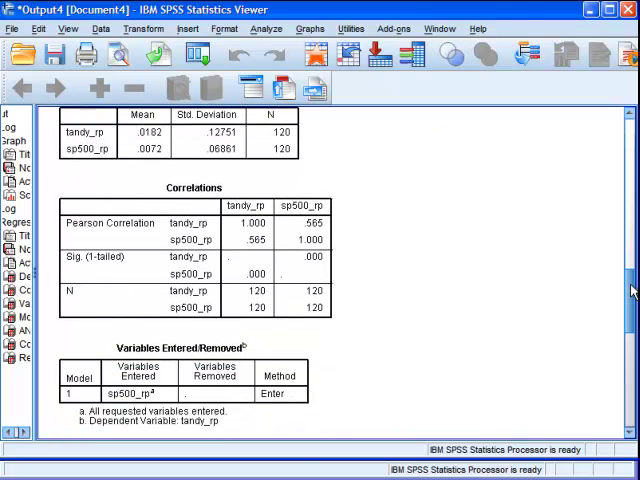
{"action": "mouse_move", "coordinate": [236, 168]}
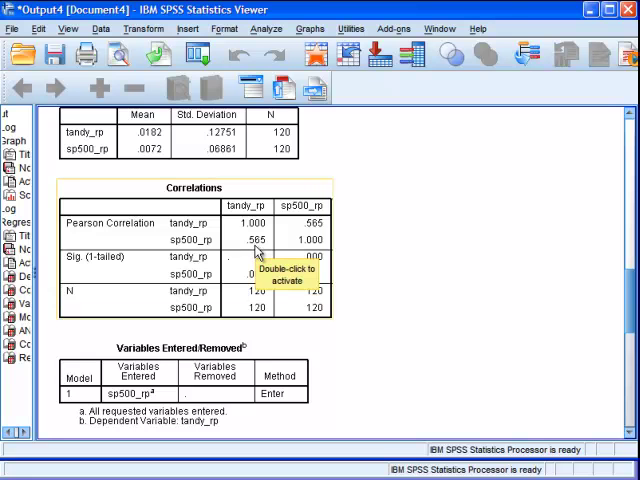
{"action": "mouse_move", "coordinate": [264, 204]}
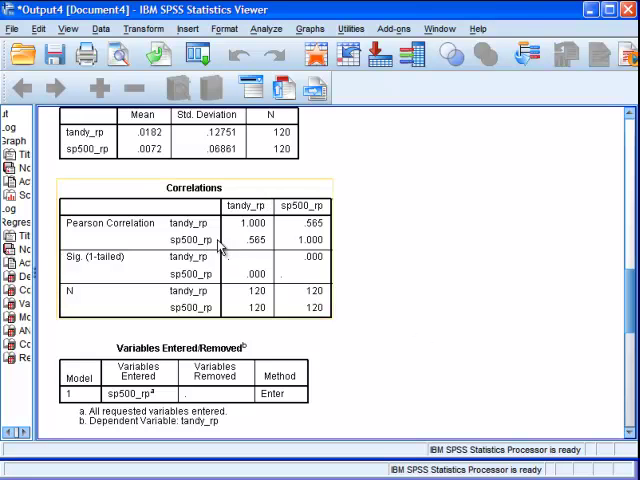
{"action": "mouse_move", "coordinate": [284, 252]}
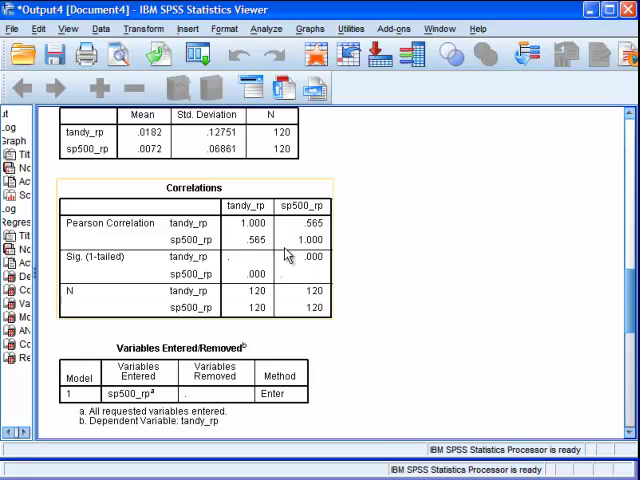
{"action": "mouse_move", "coordinate": [504, 312]}
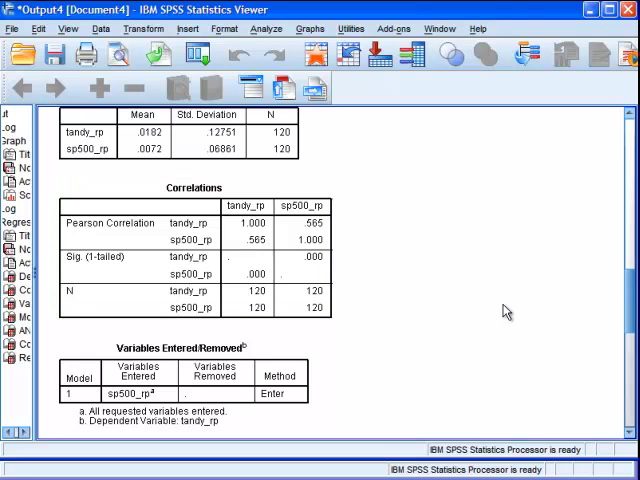
{"action": "mouse_move", "coordinate": [560, 312]}
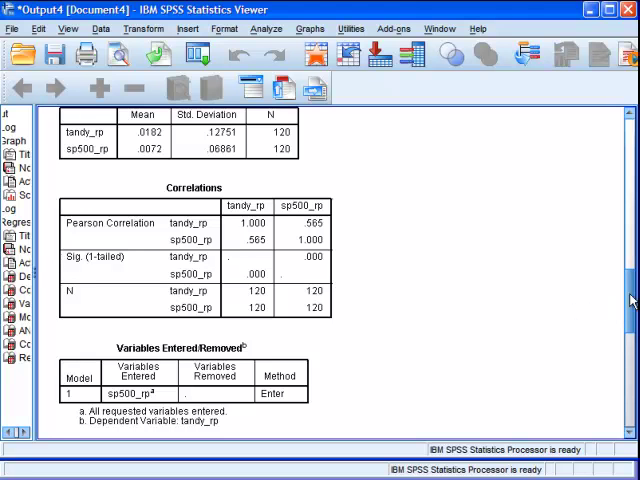
{"action": "scroll", "scroll_direction": "down", "scroll_amount": 3}
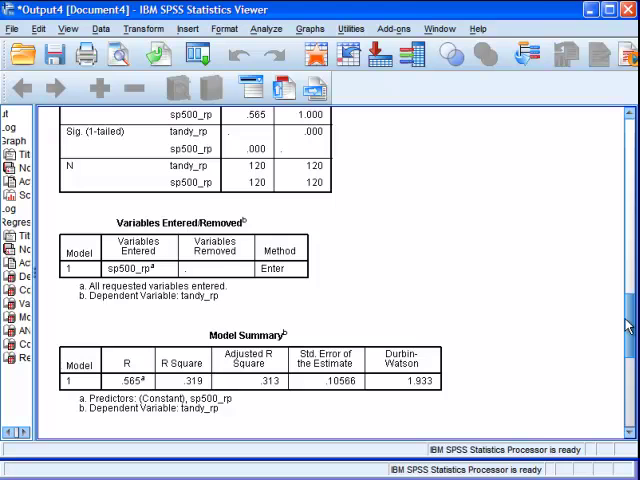
{"action": "scroll", "scroll_direction": "down", "scroll_amount": 3}
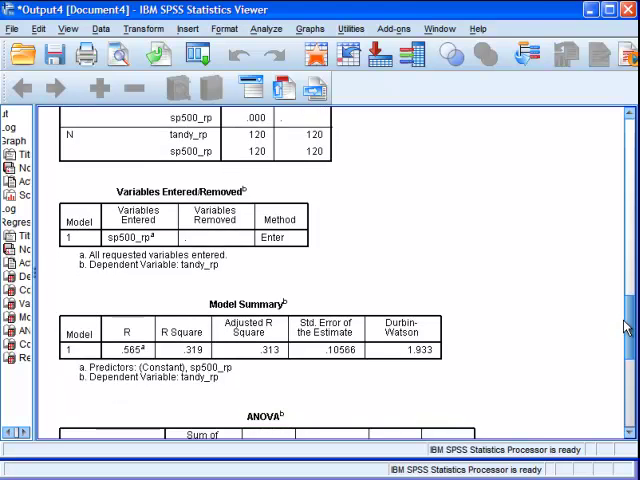
{"action": "scroll", "scroll_direction": "down", "scroll_amount": 3}
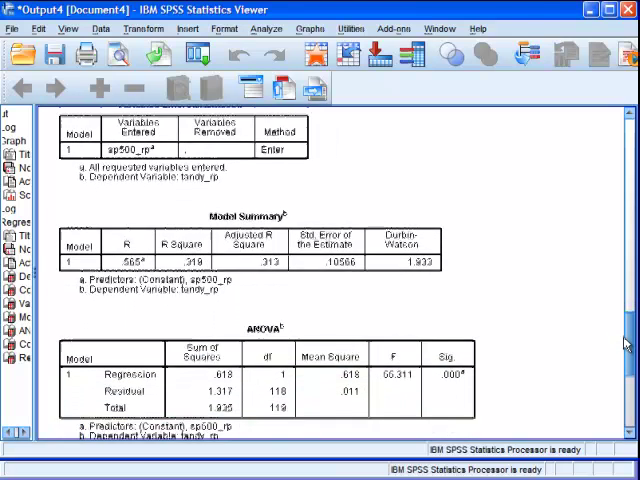
{"action": "scroll", "scroll_direction": "down", "scroll_amount": 3}
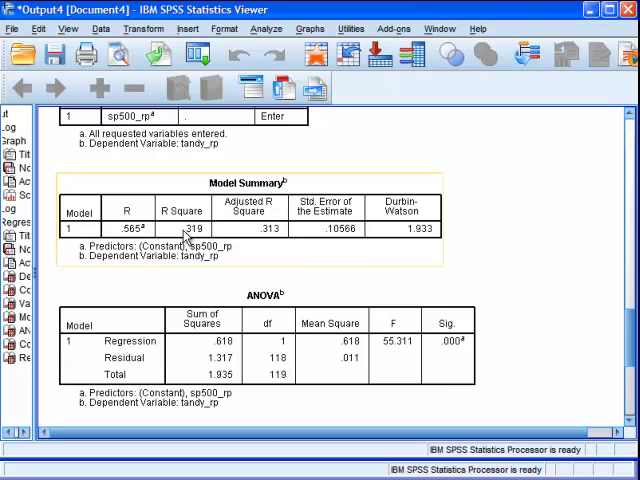
{"action": "mouse_move", "coordinate": [200, 244]}
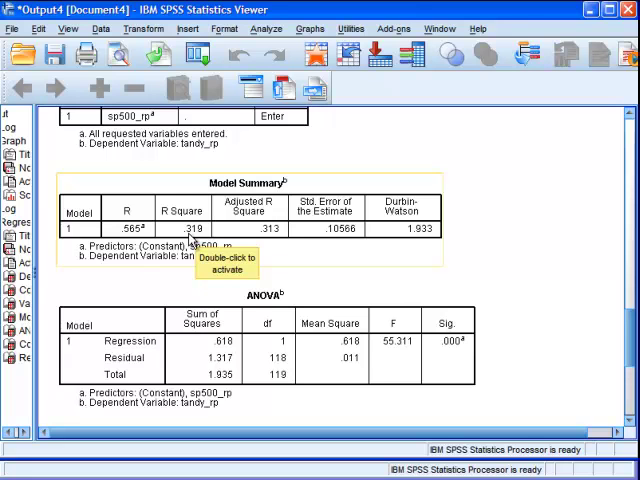
{"action": "mouse_move", "coordinate": [512, 260]}
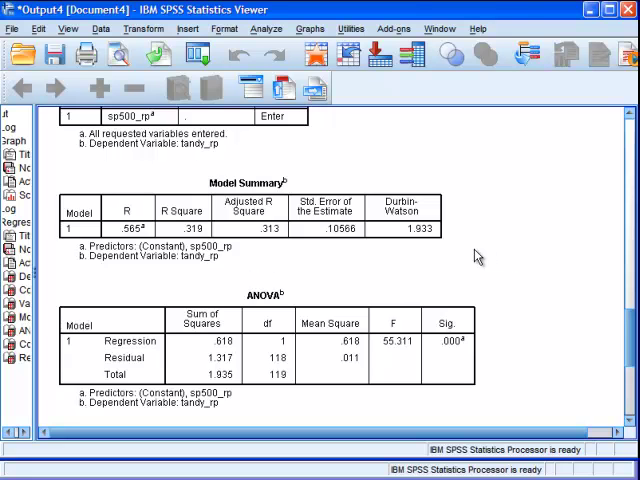
{"action": "mouse_move", "coordinate": [412, 228]}
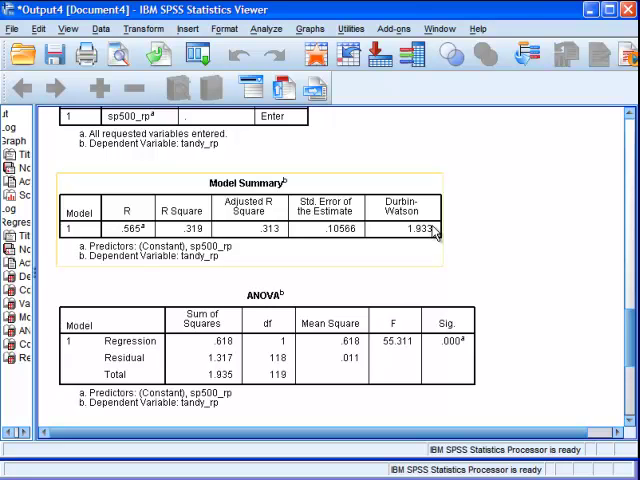
{"action": "mouse_move", "coordinate": [436, 232]}
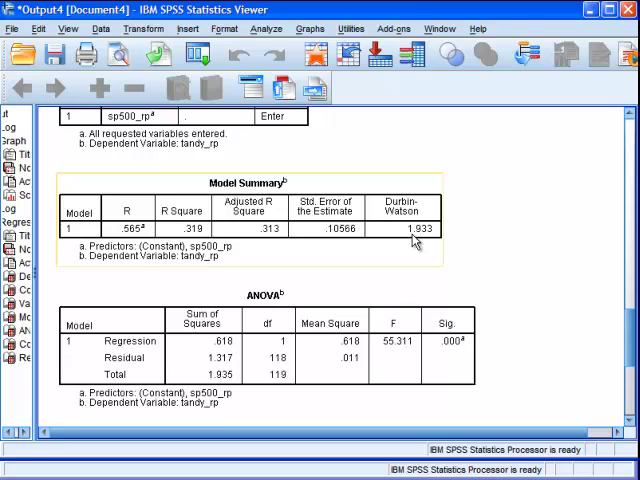
{"action": "mouse_move", "coordinate": [488, 252]}
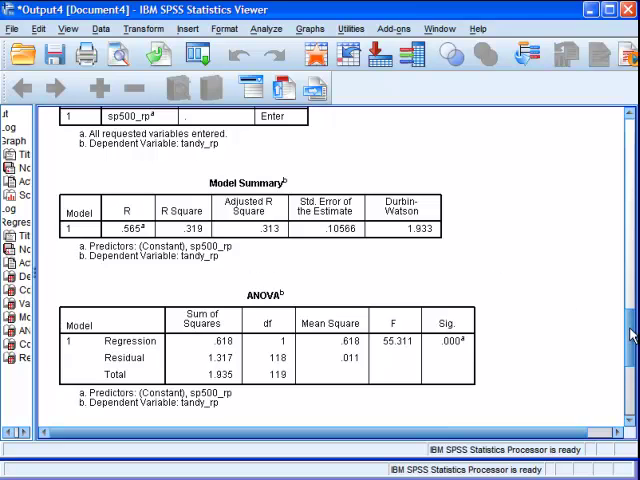
{"action": "scroll", "scroll_direction": "down", "scroll_amount": 3}
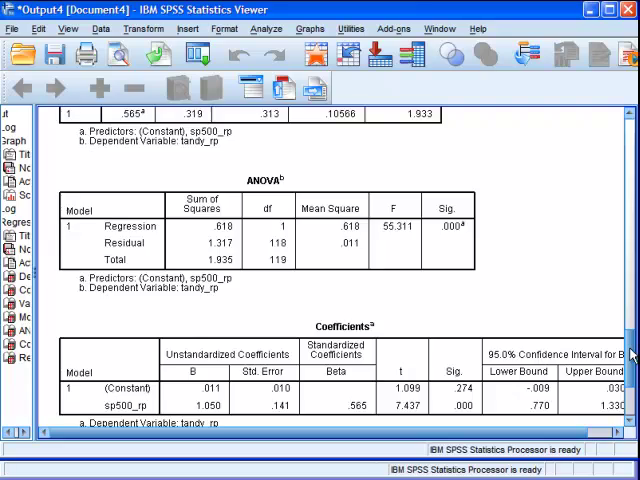
- Scroll the output to show the ANOVA and Coefficients tables (constant .011, sp500_rp slope 1.050)
{"action": "scroll", "scroll_direction": "down", "scroll_amount": 3}
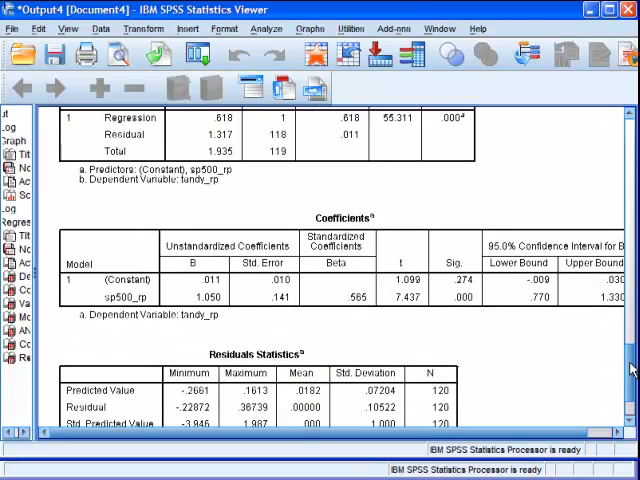
{"action": "scroll", "scroll_direction": "up", "scroll_amount": 3}
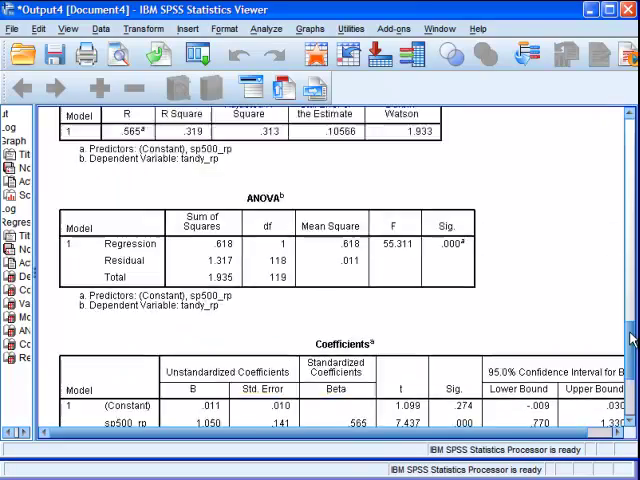
{"action": "scroll", "scroll_direction": "up", "scroll_amount": 3}
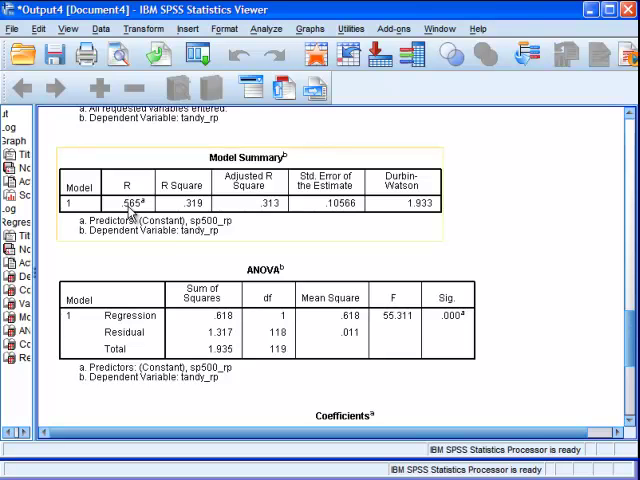
{"action": "mouse_move", "coordinate": [138, 220]}
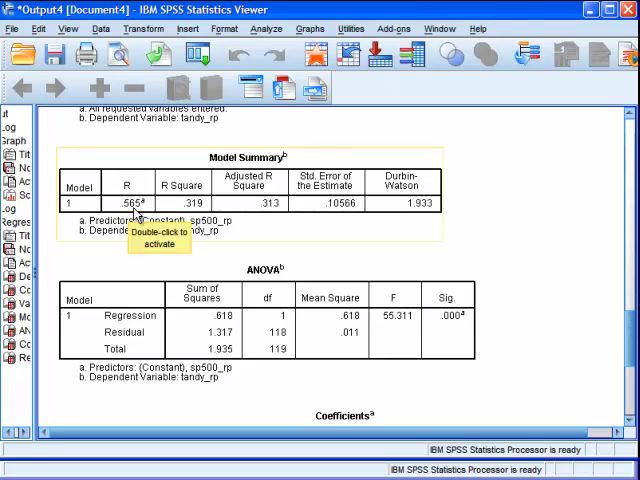
{"action": "mouse_move", "coordinate": [608, 344]}
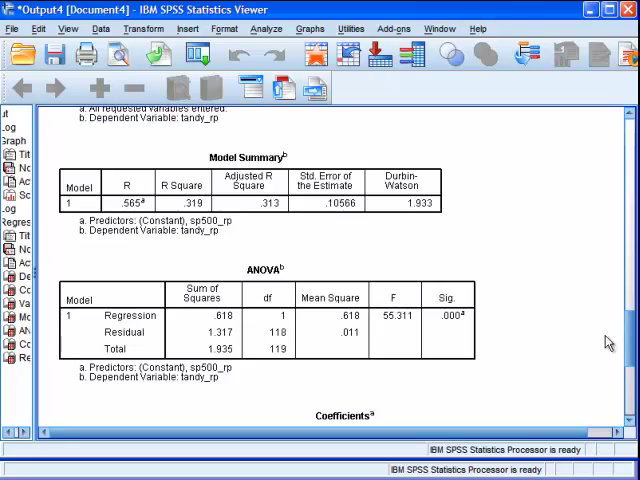
{"action": "scroll", "scroll_direction": "down", "scroll_amount": 3}
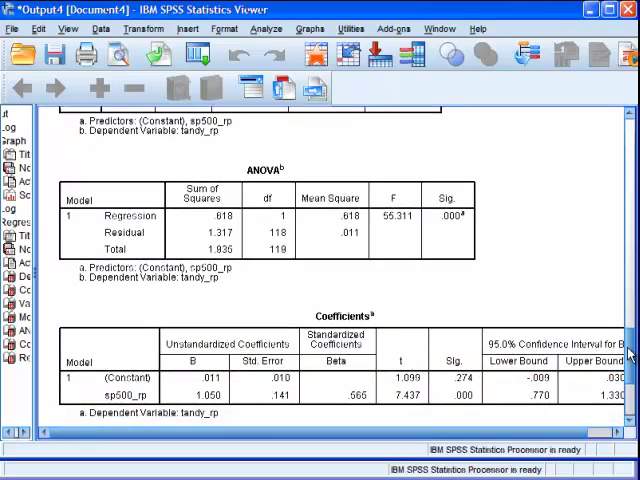
{"action": "scroll", "scroll_direction": "down", "scroll_amount": 3}
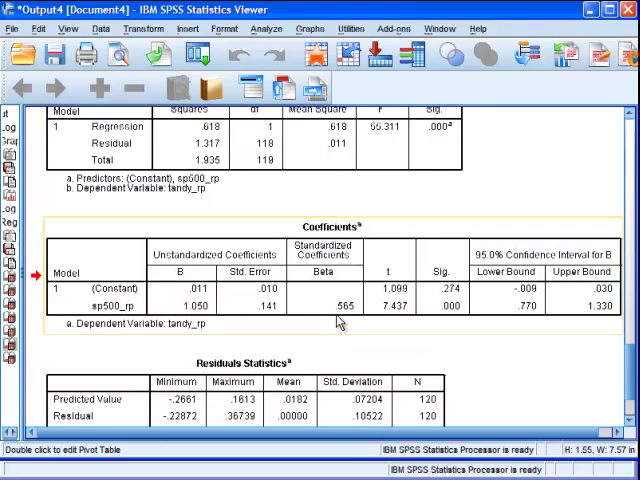
{"action": "mouse_move", "coordinate": [338, 310]}
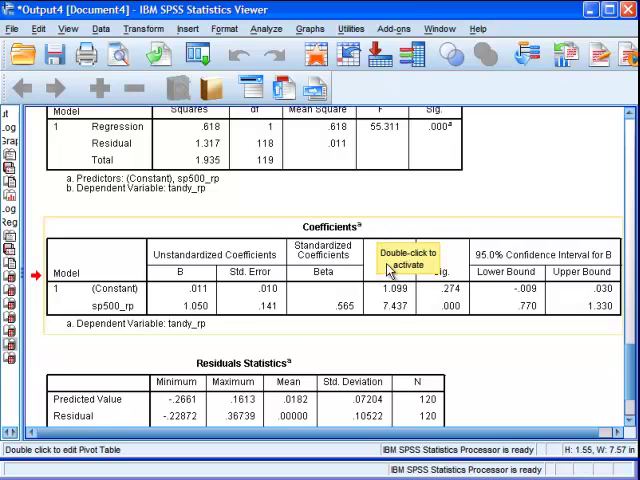
{"action": "mouse_move", "coordinate": [210, 324]}
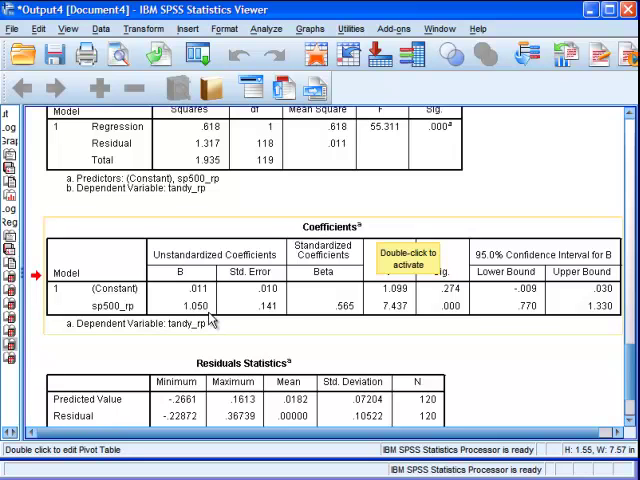
{"action": "mouse_move", "coordinate": [204, 318]}
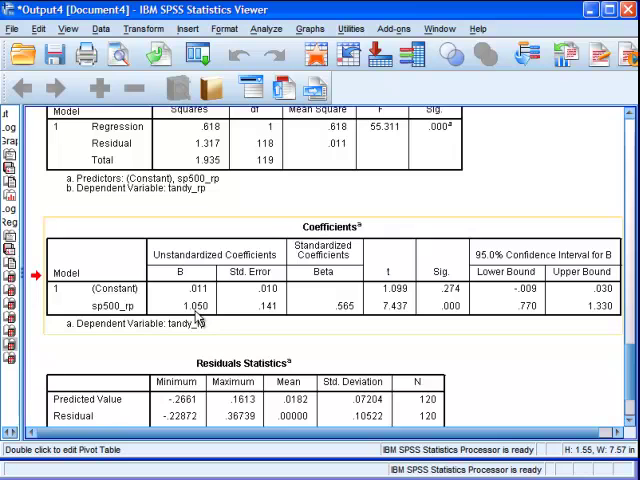
{"action": "mouse_move", "coordinate": [200, 316]}
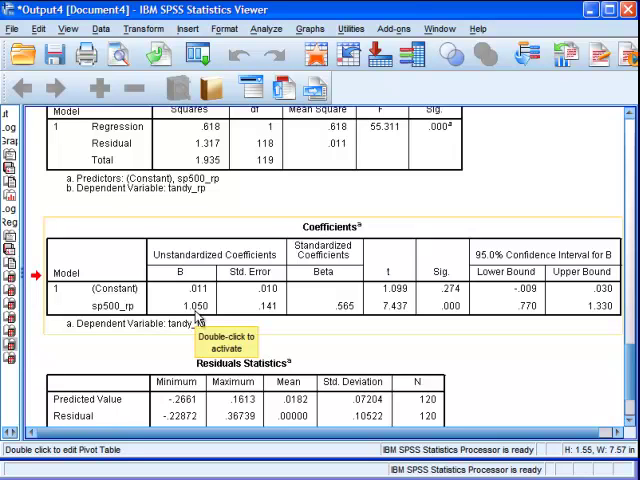
{"action": "mouse_move", "coordinate": [264, 322]}
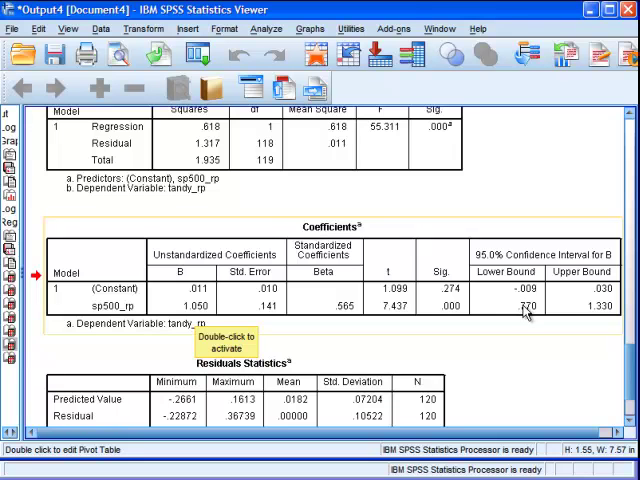
{"action": "mouse_move", "coordinate": [528, 310]}
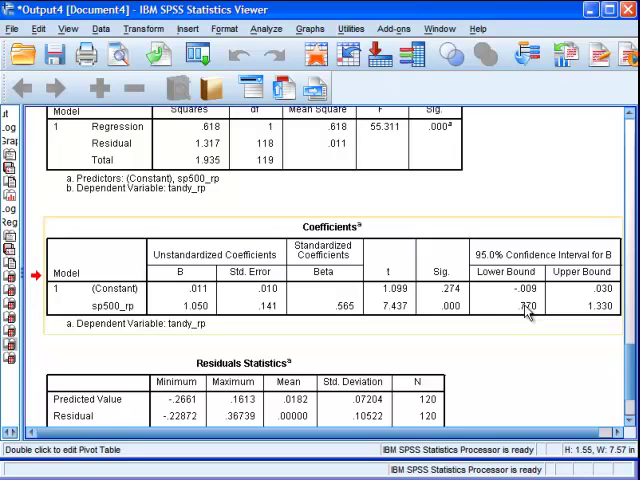
{"action": "mouse_move", "coordinate": [614, 258]}
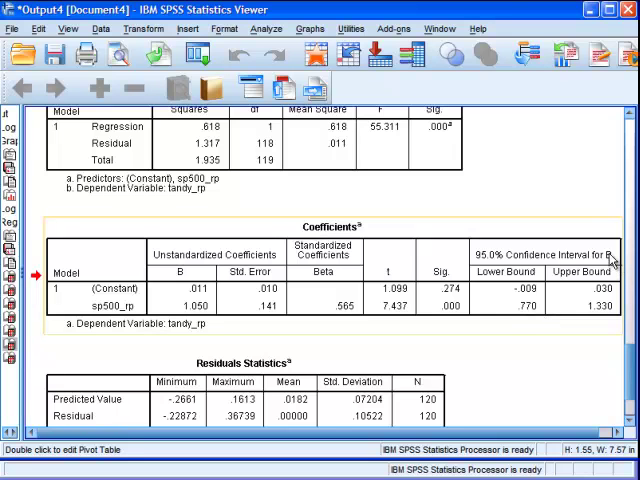
{"action": "mouse_move", "coordinate": [524, 316]}
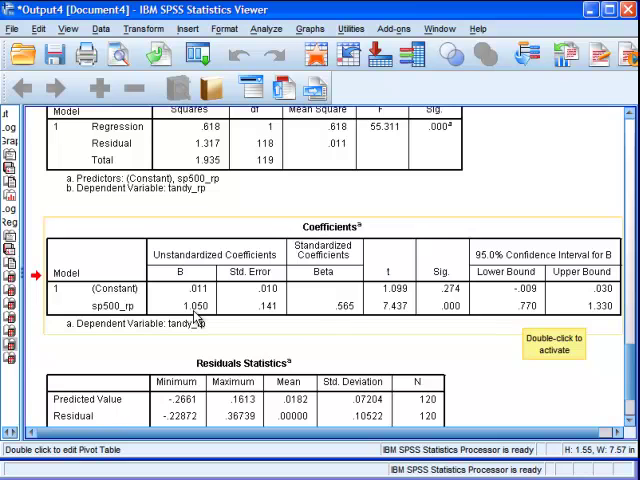
{"action": "mouse_move", "coordinate": [402, 328]}
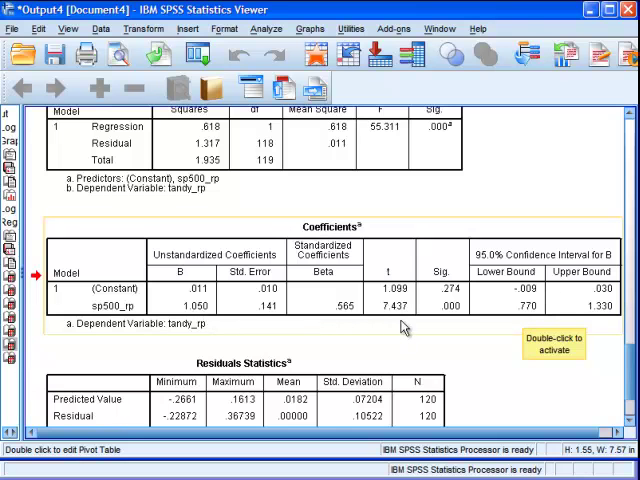
{"action": "mouse_move", "coordinate": [200, 322]}
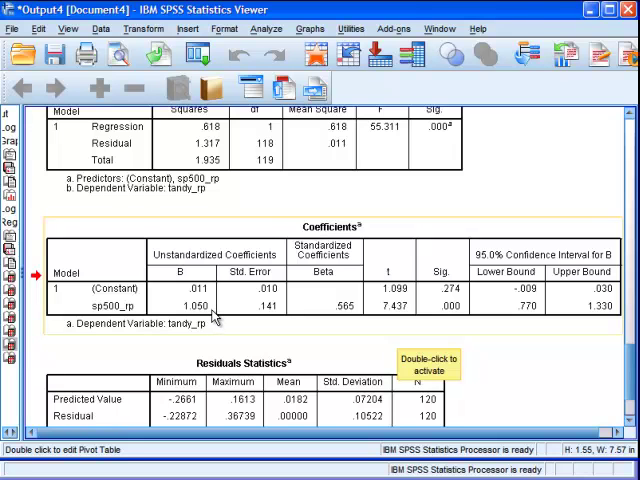
{"action": "mouse_move", "coordinate": [218, 316]}
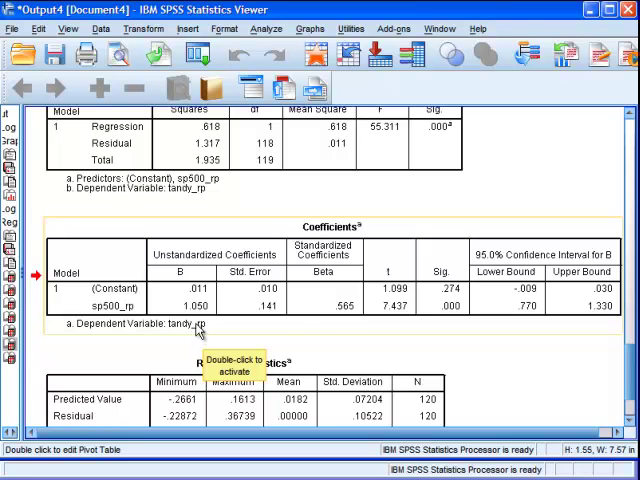
{"action": "mouse_move", "coordinate": [530, 320]}
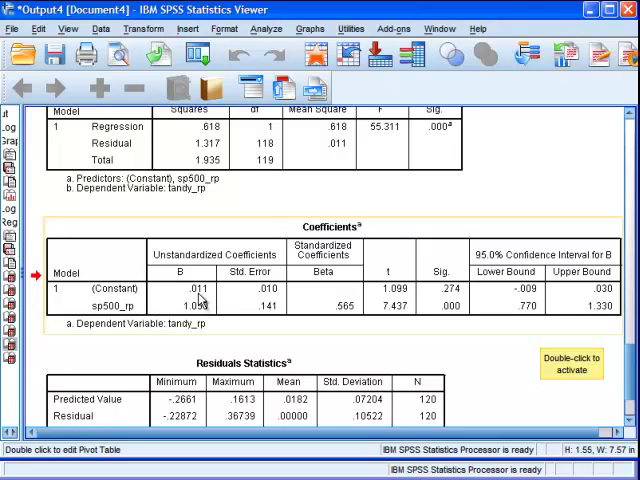
{"action": "mouse_move", "coordinate": [160, 296]}
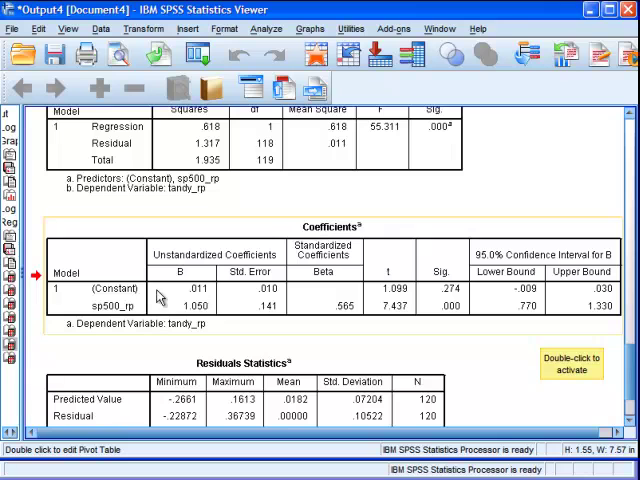
{"action": "mouse_move", "coordinate": [204, 300]}
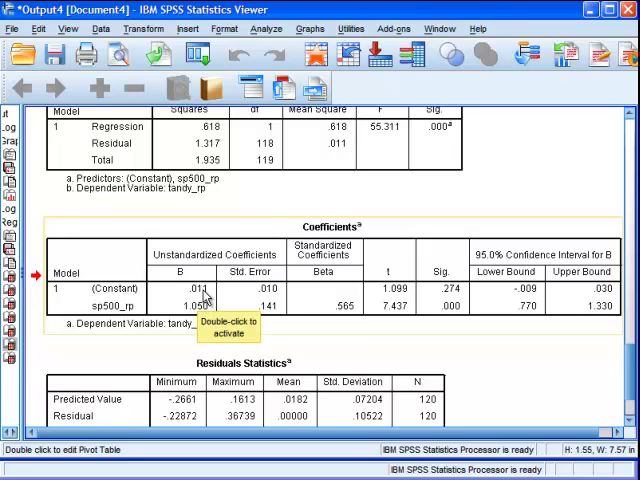
{"action": "mouse_move", "coordinate": [520, 298]}
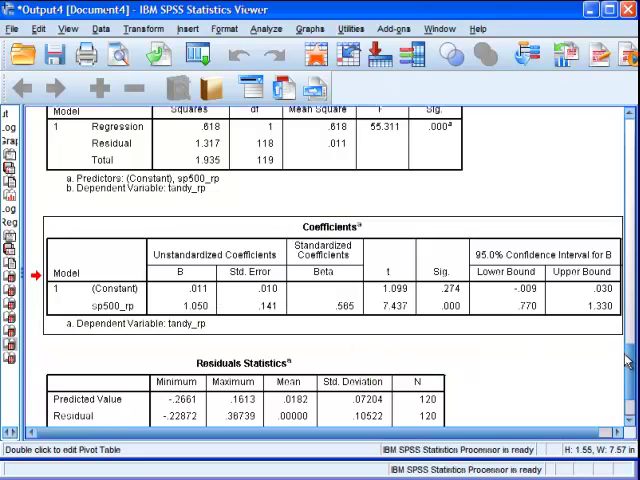
- Scroll the output down to the Coefficients and Residuals Statistics tables (N = 120)
{"action": "scroll", "scroll_direction": "down", "scroll_amount": 3}
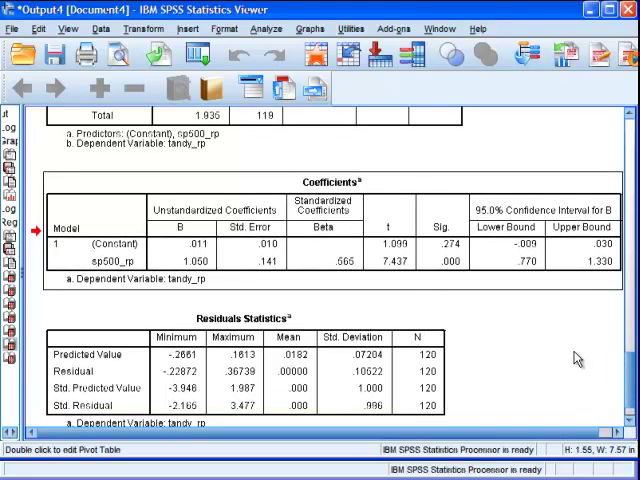
{"action": "scroll", "scroll_direction": "down", "scroll_amount": 3}
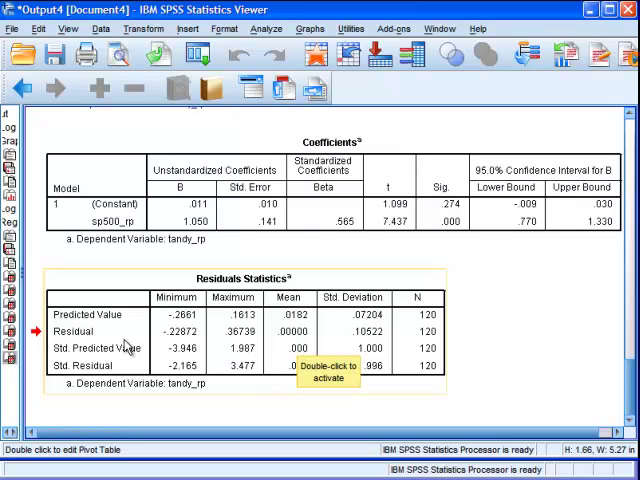
{"action": "mouse_move", "coordinate": [308, 356]}
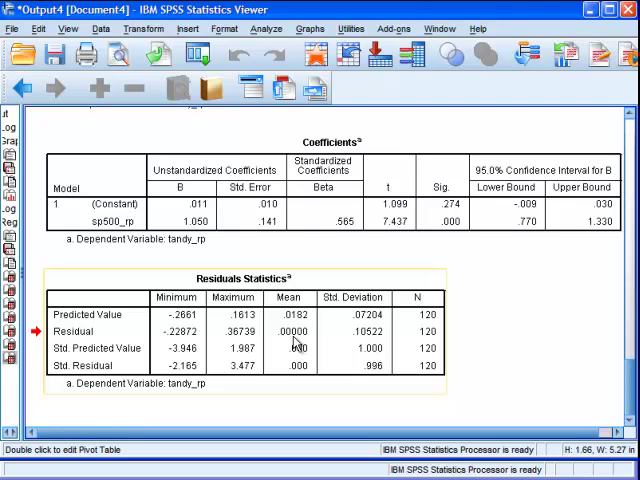
{"action": "mouse_move", "coordinate": [296, 344]}
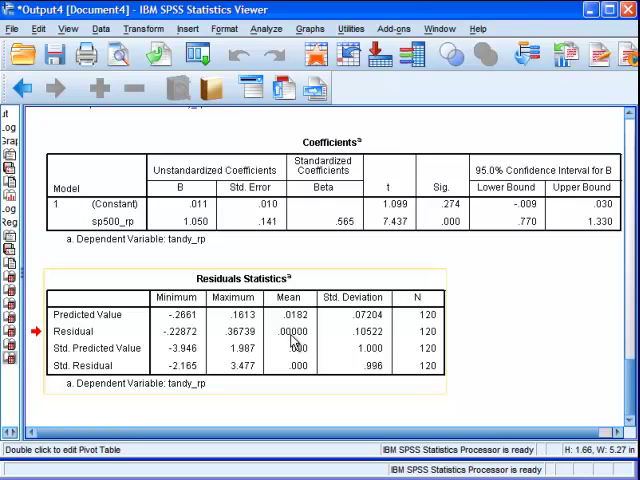
{"action": "mouse_move", "coordinate": [310, 344]}
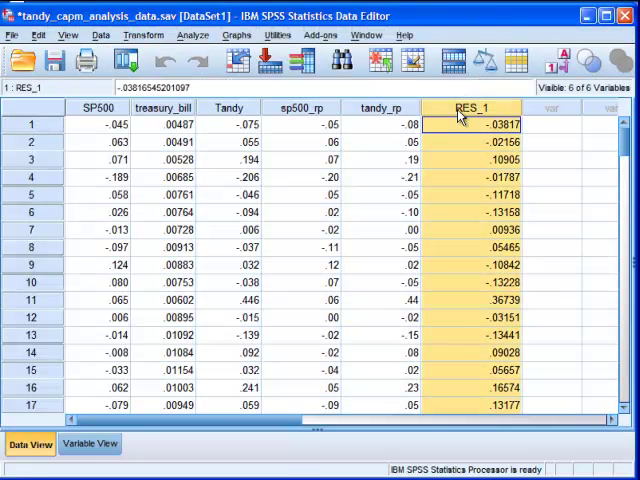
- In Variable View, rename RES_1 to tandyrp_resid and return to Data View
{"action": "left_click", "coordinate": [90, 444]}
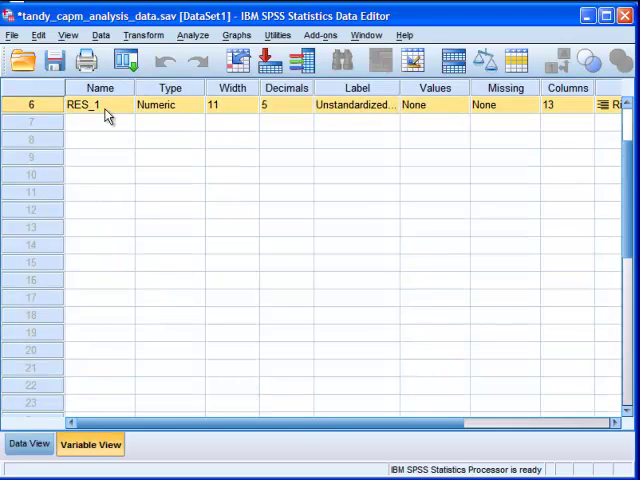
{"action": "double_click", "coordinate": [100, 104]}
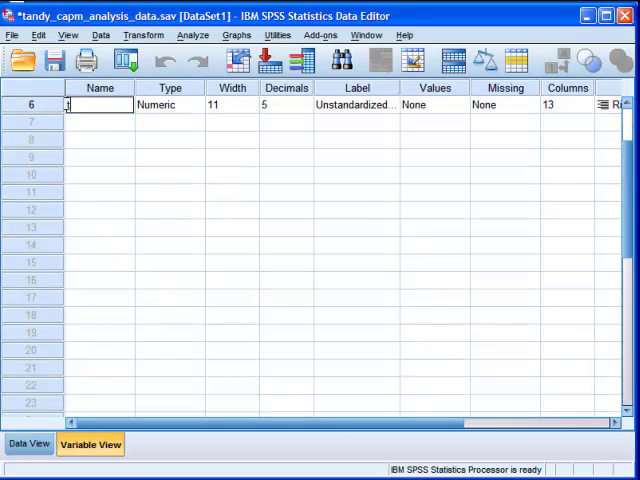
{"action": "type", "text": "tandyrp_resid"}
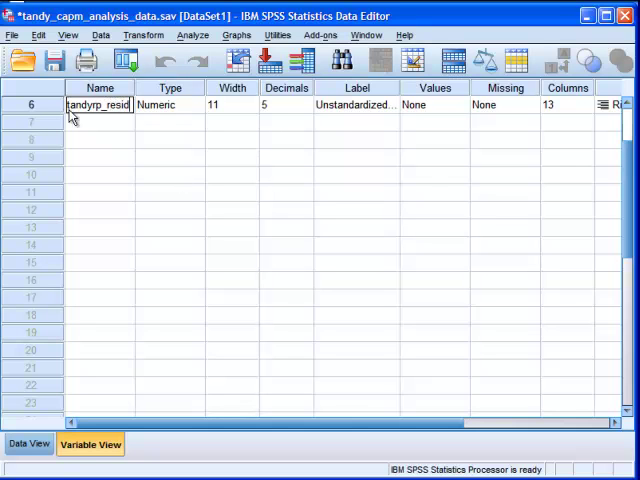
{"action": "left_click", "coordinate": [356, 104]}
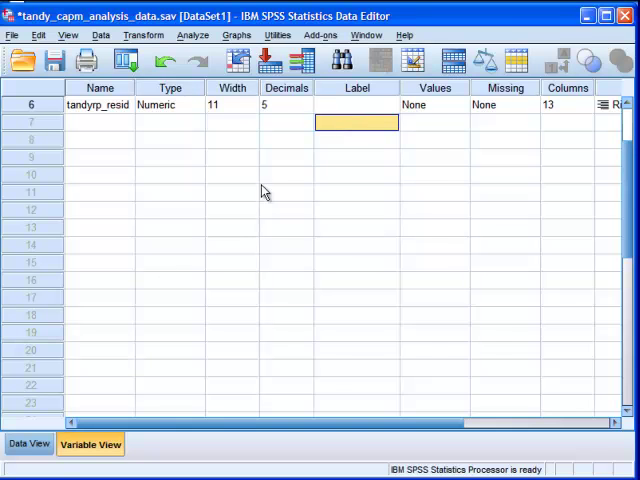
{"action": "left_click", "coordinate": [28, 444]}
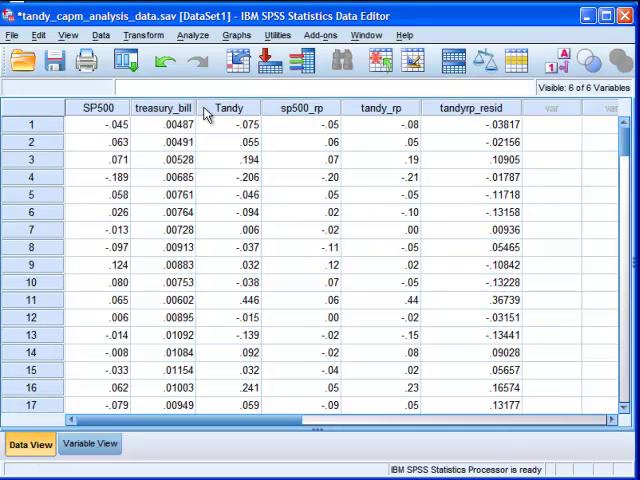
{"action": "left_click", "coordinate": [236, 36]}
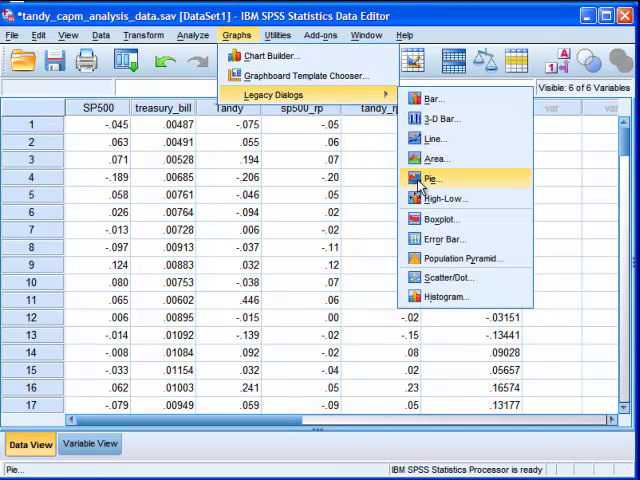
- Run a simple scatterplot with tandyrp_resid on the Y axis and sp500_rp on the X axis
{"action": "left_click", "coordinate": [448, 276]}
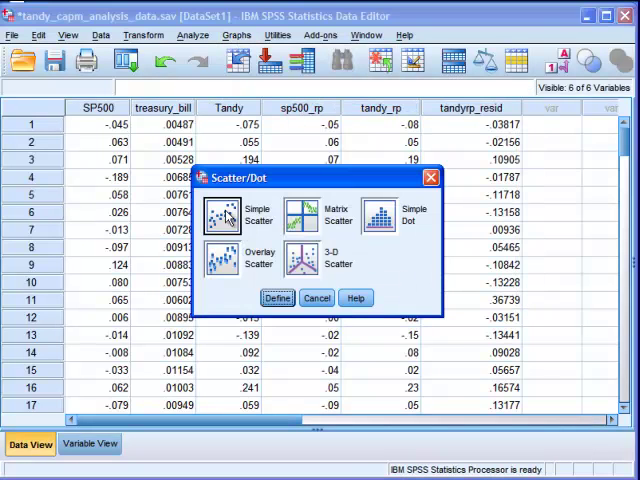
{"action": "left_click", "coordinate": [276, 296]}
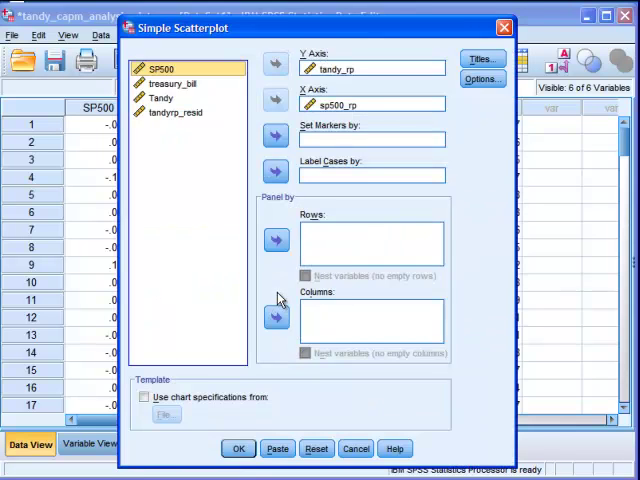
{"action": "left_click", "coordinate": [370, 68]}
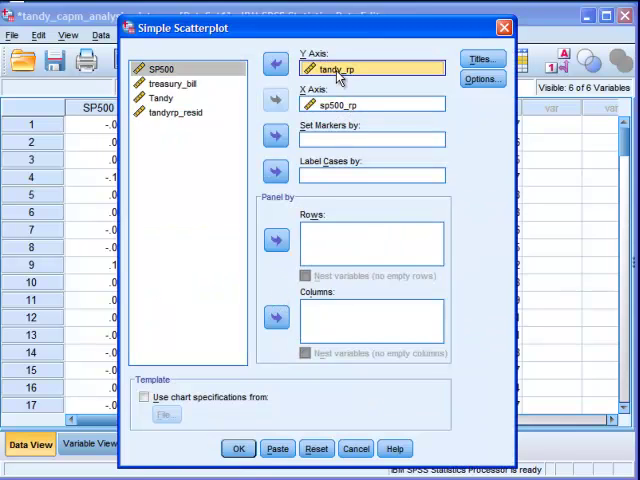
{"action": "left_click", "coordinate": [274, 64]}
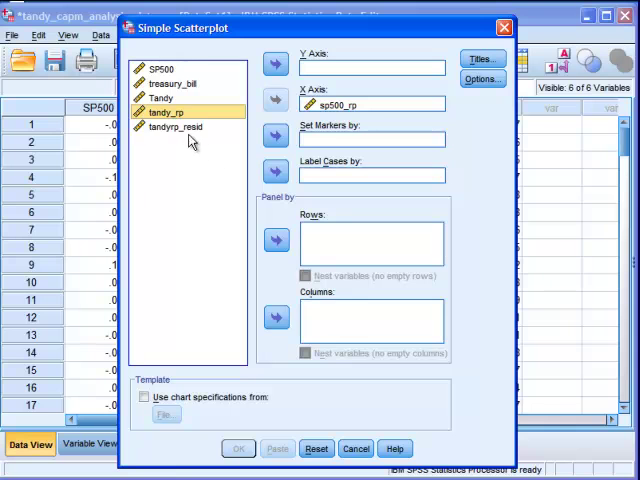
{"action": "left_click", "coordinate": [276, 64]}
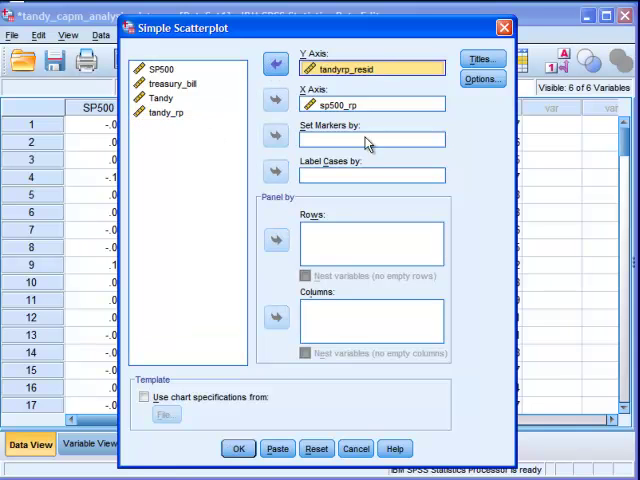
{"action": "left_click", "coordinate": [238, 448]}
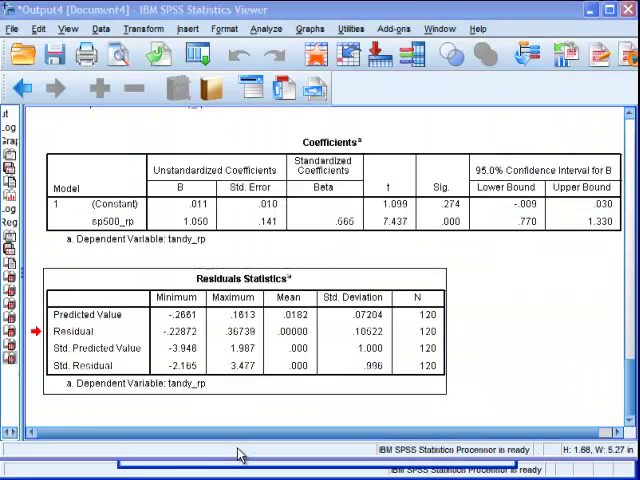
{"action": "scroll", "scroll_direction": "down", "scroll_amount": 3}
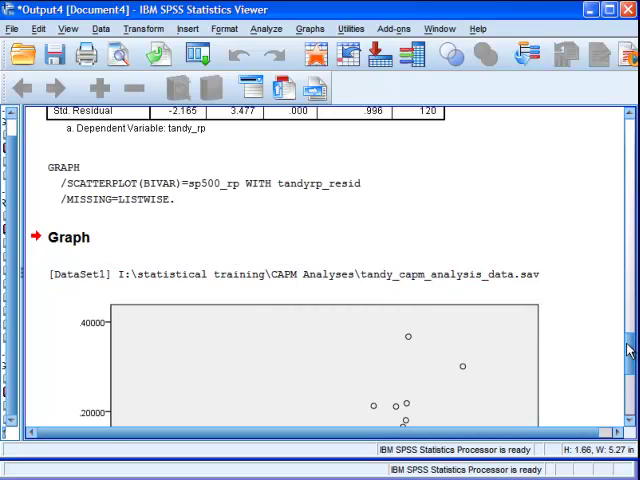
{"action": "scroll", "scroll_direction": "down", "scroll_amount": 3}
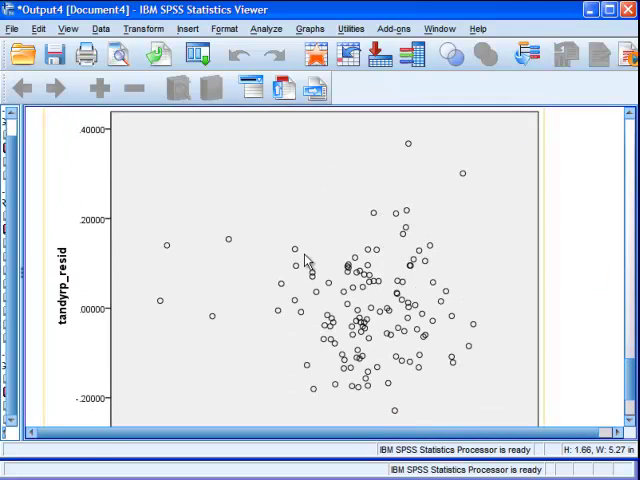
{"action": "double_click", "coordinate": [330, 264]}
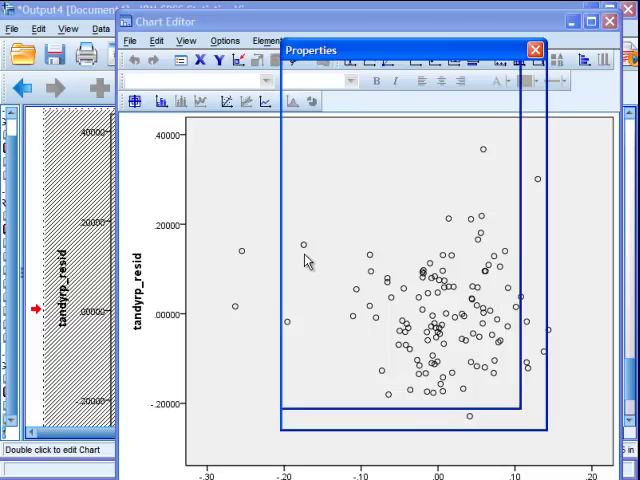
{"action": "left_click", "coordinate": [312, 76]}
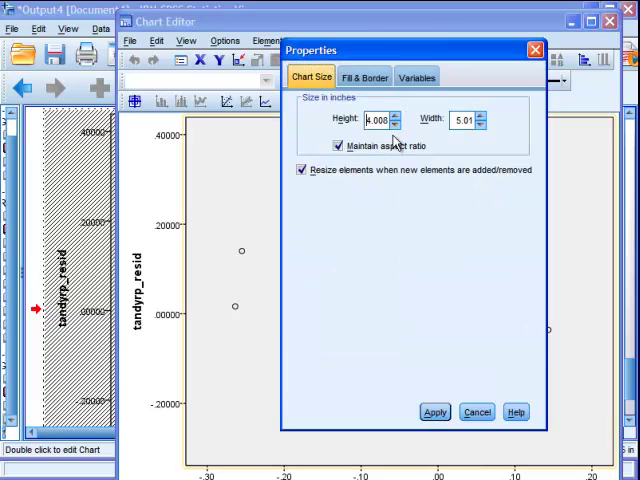
{"action": "left_click", "coordinate": [364, 76]}
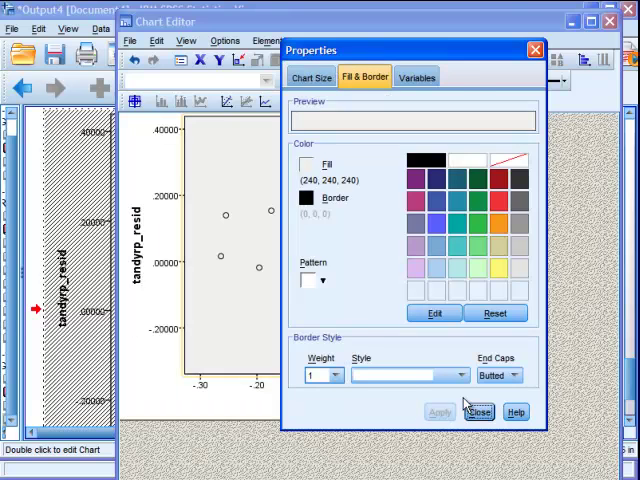
{"action": "left_click", "coordinate": [476, 412]}
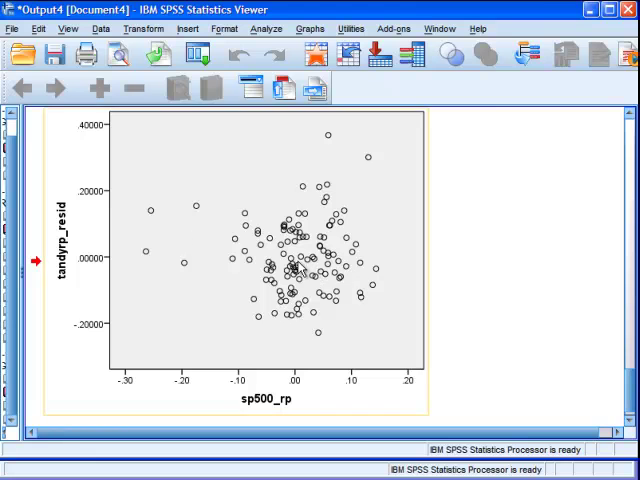
- In the Chart Editor, add a linear fit line at total to the residuals scatterplot
{"action": "double_click", "coordinate": [260, 260]}
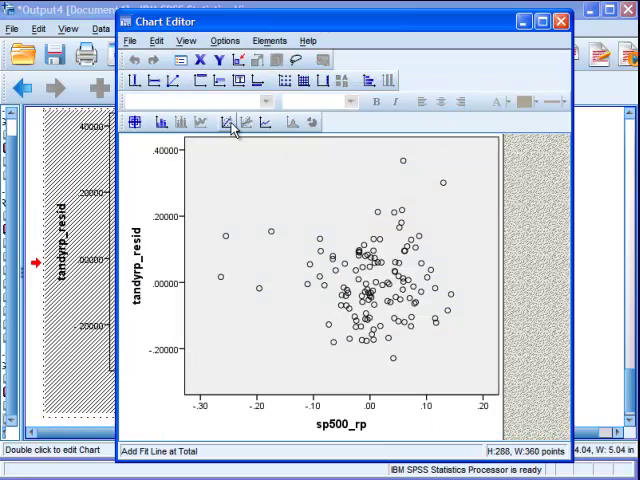
{"action": "left_click", "coordinate": [226, 120]}
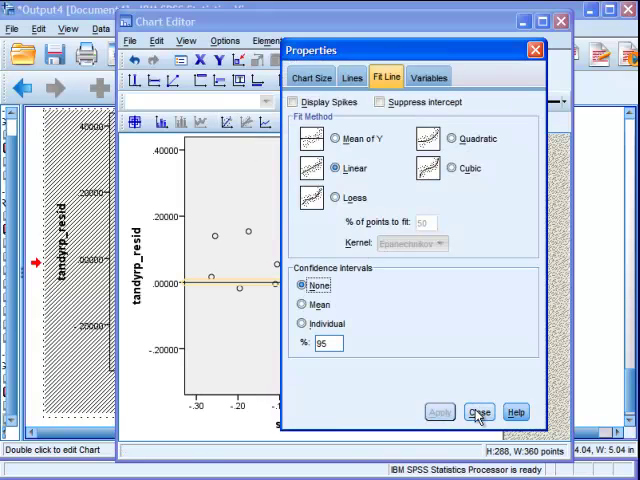
{"action": "left_click", "coordinate": [480, 412]}
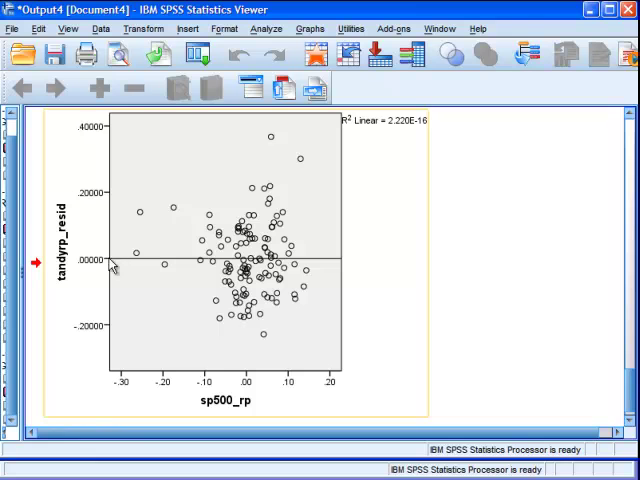
{"action": "mouse_move", "coordinate": [336, 270]}
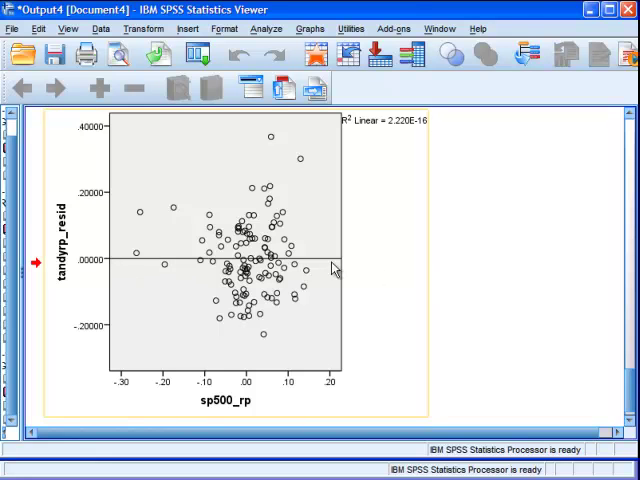
{"action": "mouse_move", "coordinate": [240, 218]}
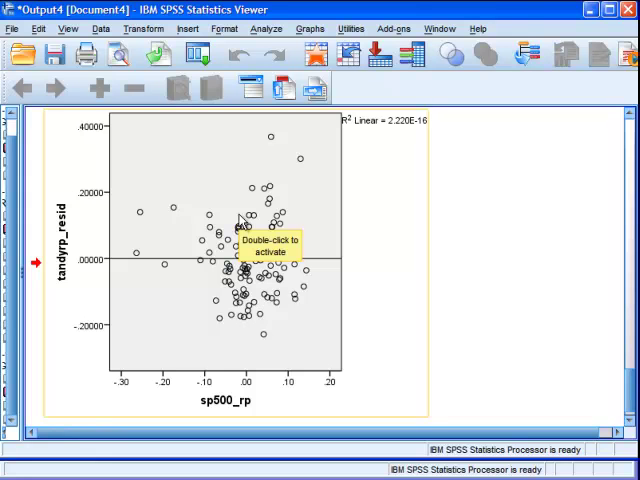
{"action": "mouse_move", "coordinate": [472, 312]}
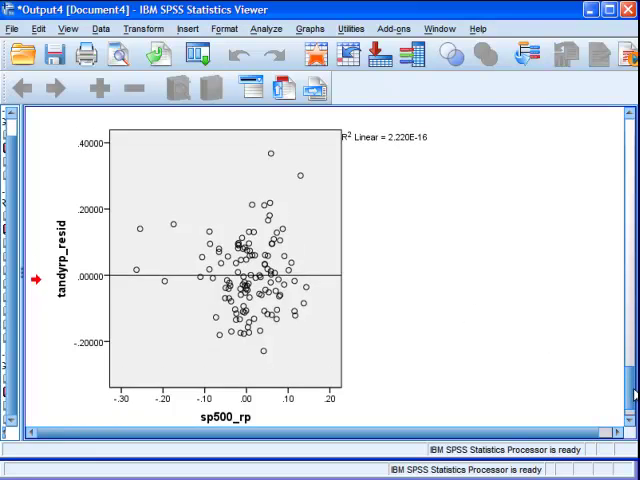
{"action": "scroll", "scroll_direction": "up", "scroll_amount": 3}
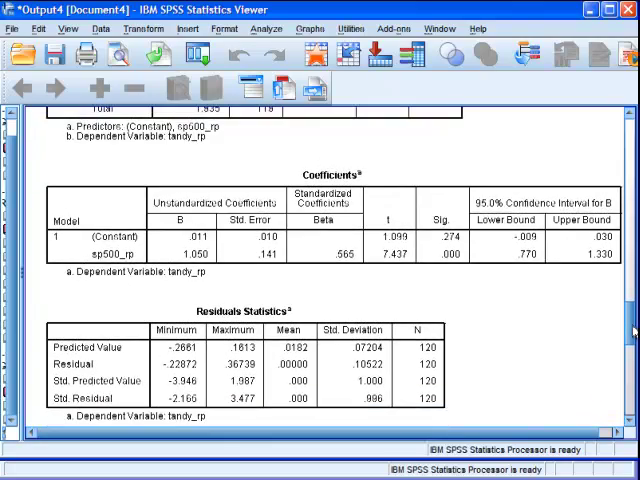
{"action": "scroll", "scroll_direction": "up", "scroll_amount": 3}
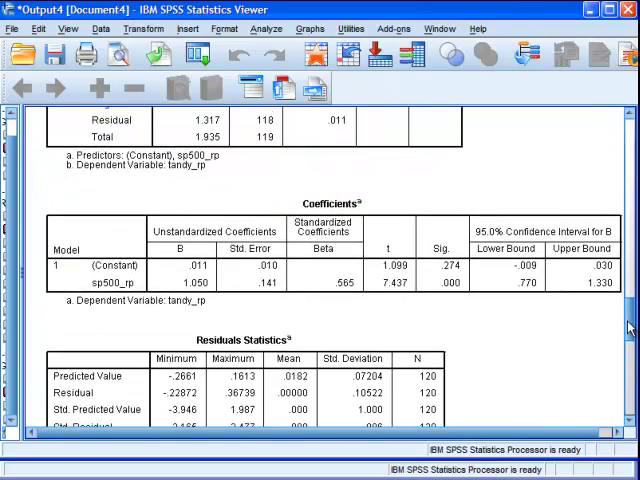